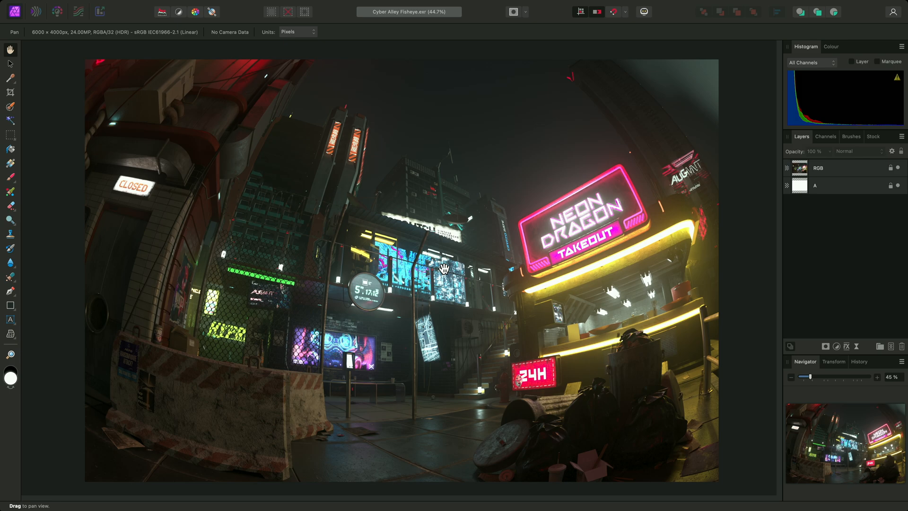
{"action": "mouse_move", "coordinate": [376, 288]}
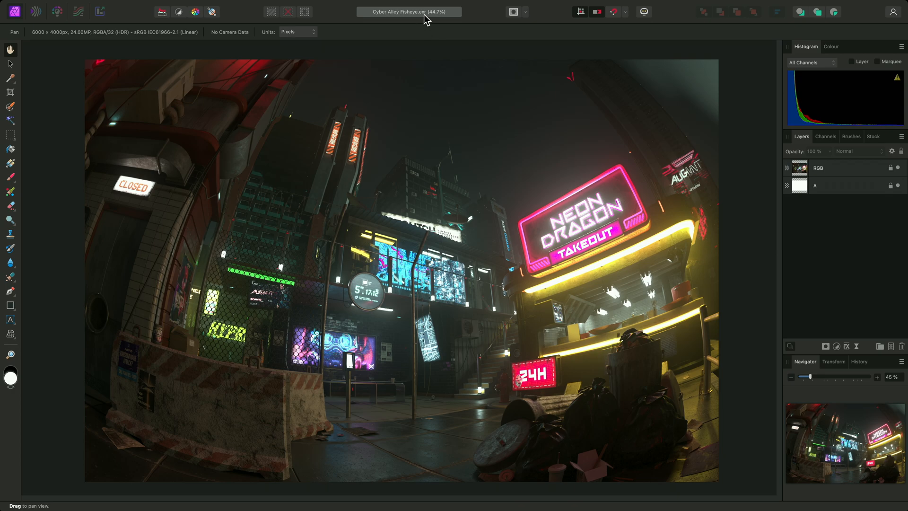
{"action": "mouse_move", "coordinate": [435, 251]}
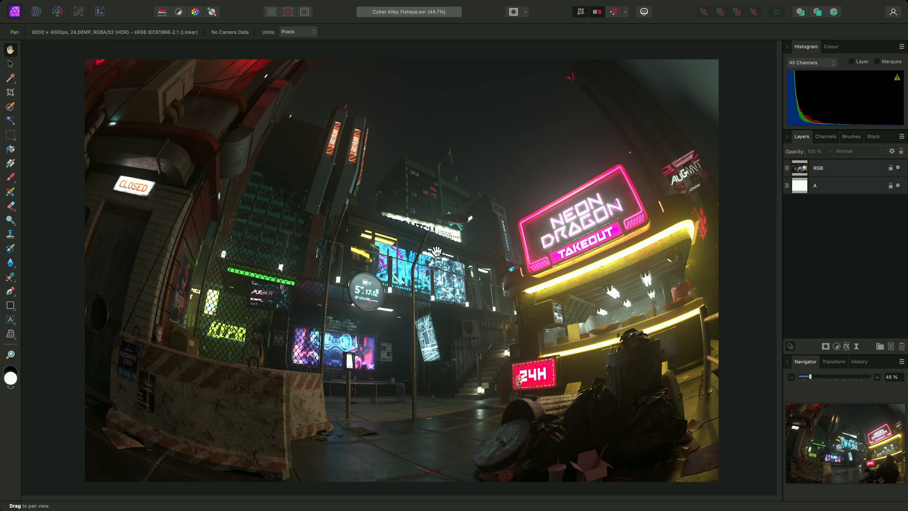
{"action": "mouse_move", "coordinate": [207, 56]}
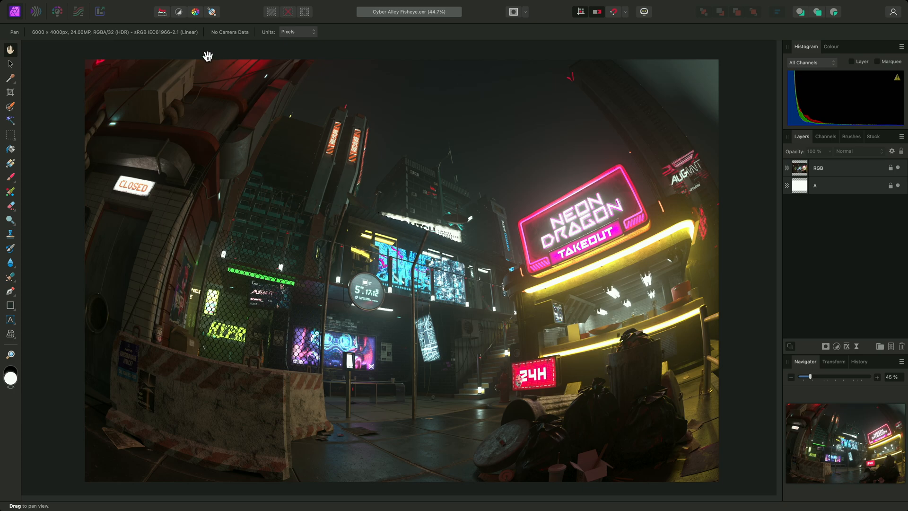
{"action": "mouse_move", "coordinate": [189, 41]}
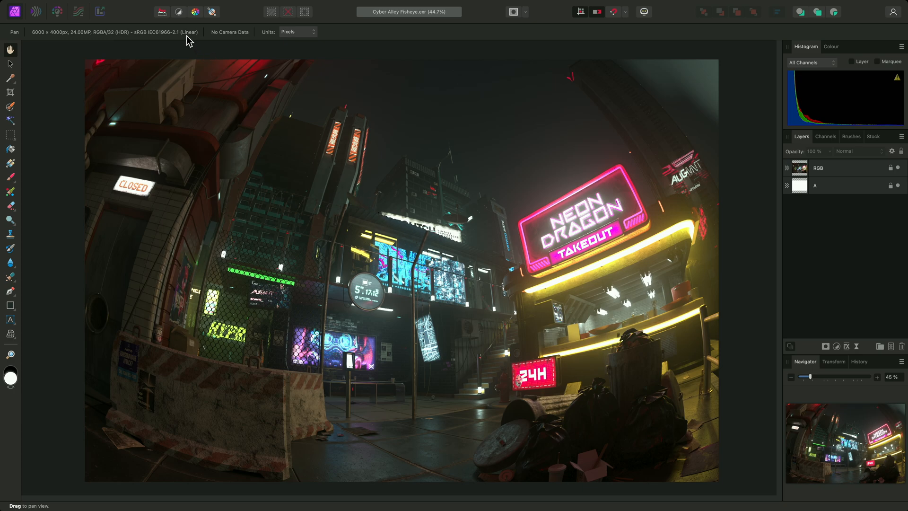
{"action": "mouse_move", "coordinate": [220, 6]}
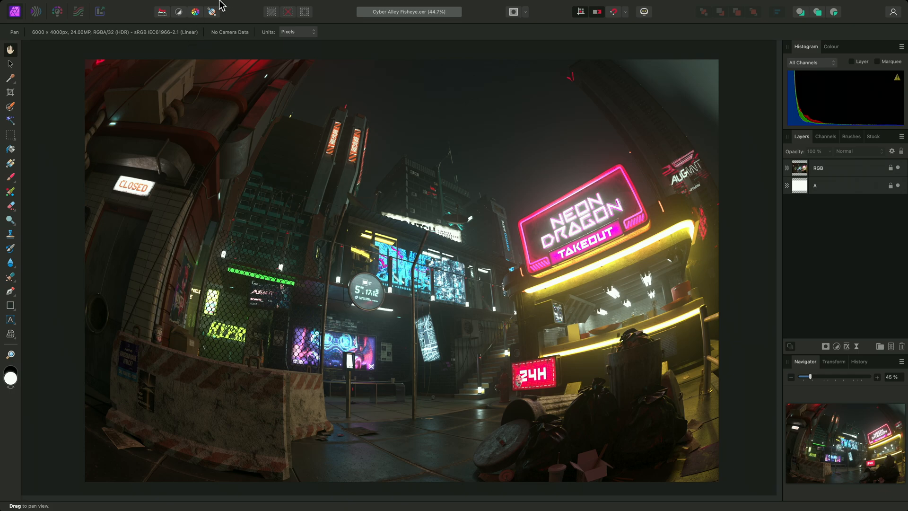
- Show the 32-bit Preview panel from the Window menu
{"action": "left_click", "coordinate": [332, 6]}
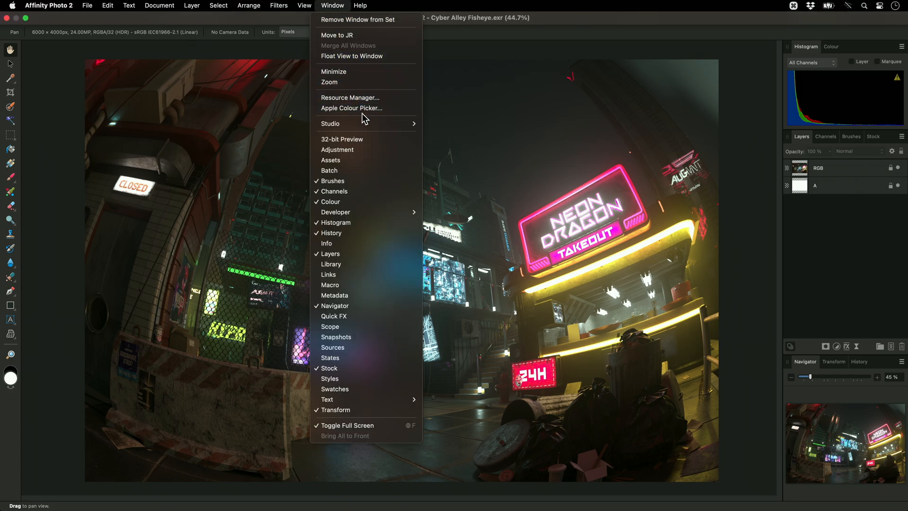
{"action": "mouse_move", "coordinate": [371, 142]}
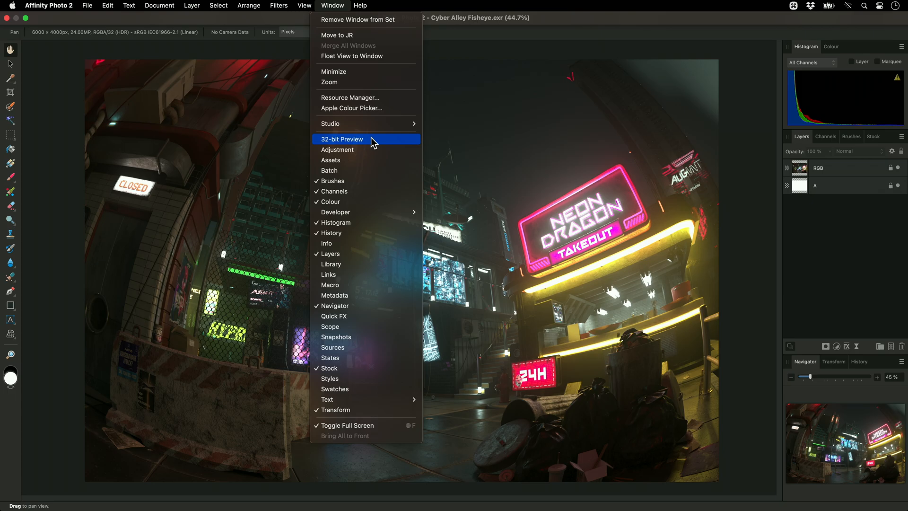
{"action": "left_click", "coordinate": [341, 139]}
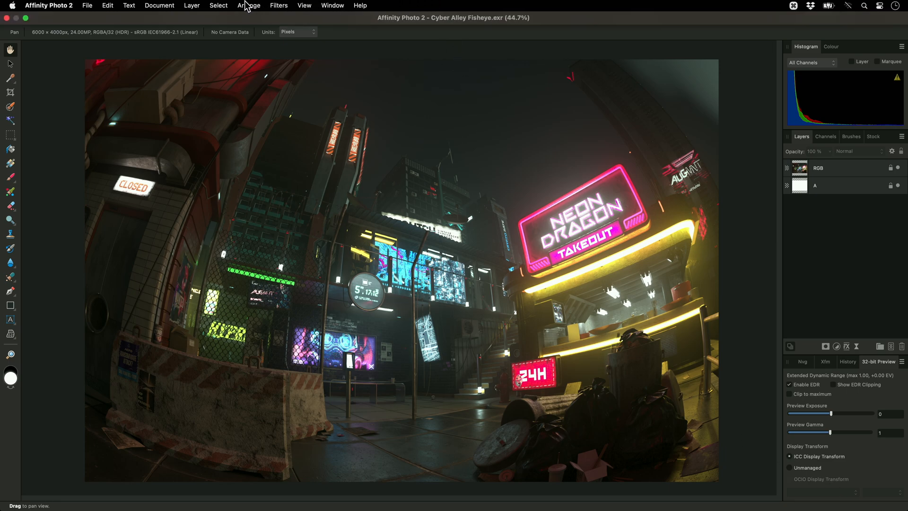
- Browse the Affinity Photo 2 and Edit menus, returning to the application menu over Settings
{"action": "left_click", "coordinate": [47, 5]}
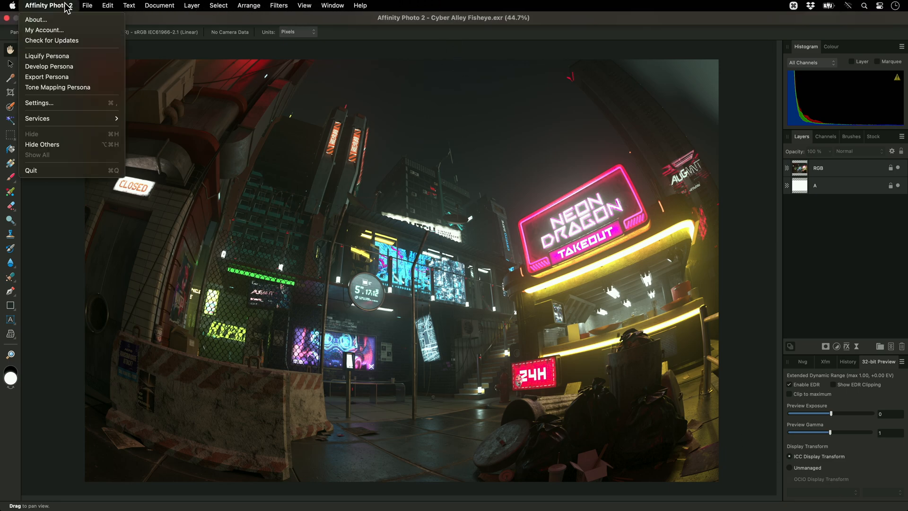
{"action": "mouse_move", "coordinate": [40, 102]}
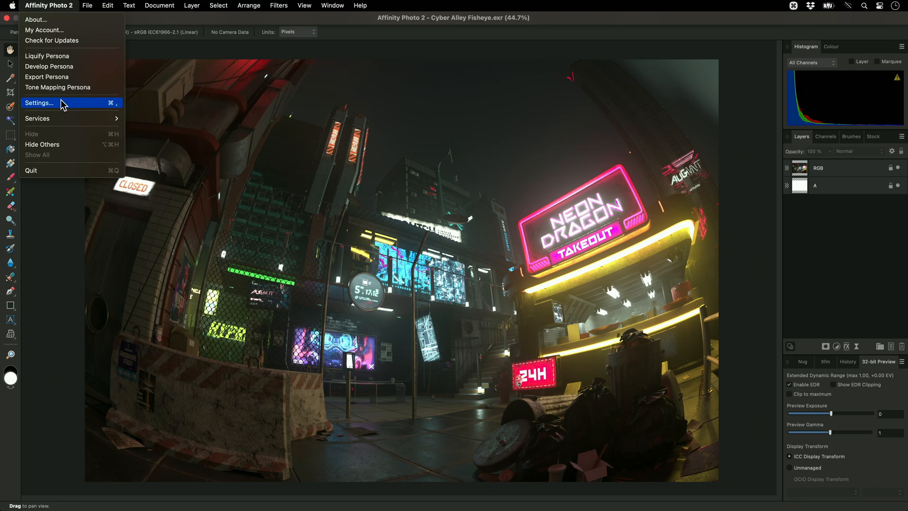
{"action": "left_click", "coordinate": [107, 6]}
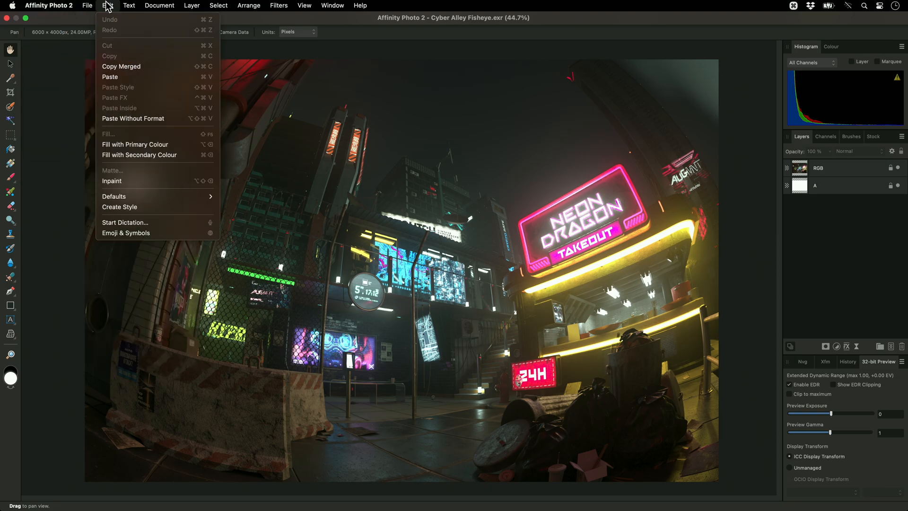
{"action": "mouse_move", "coordinate": [109, 12]}
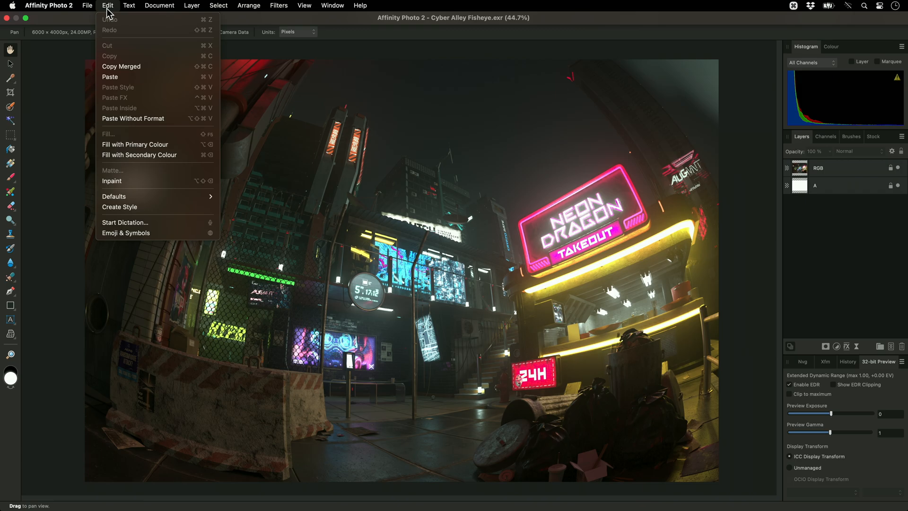
{"action": "left_click", "coordinate": [48, 5]}
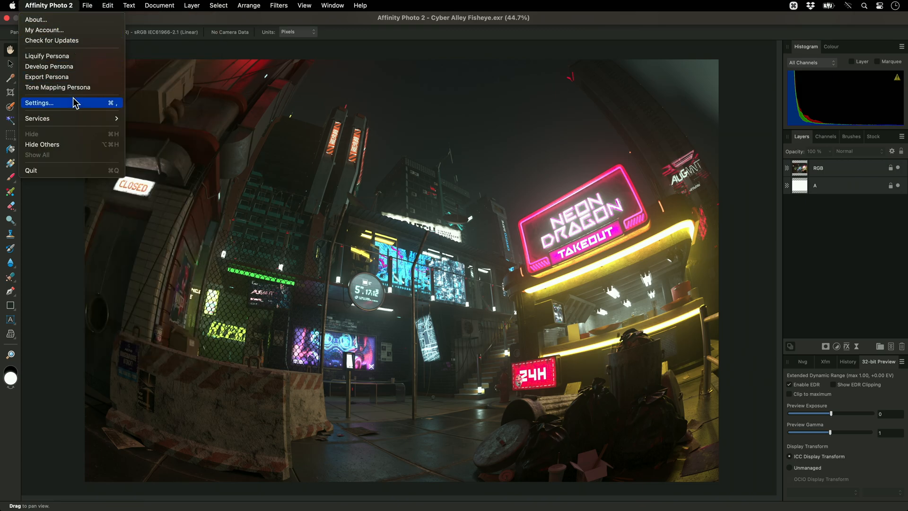
- Open Settings at the Colour page listing profiles and OpenColorIO options
{"action": "left_click", "coordinate": [38, 102]}
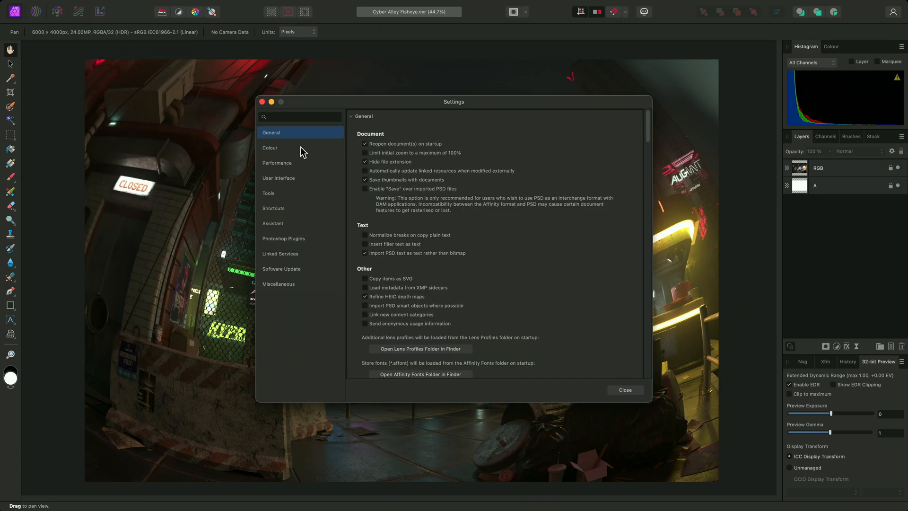
{"action": "left_click", "coordinate": [269, 147]}
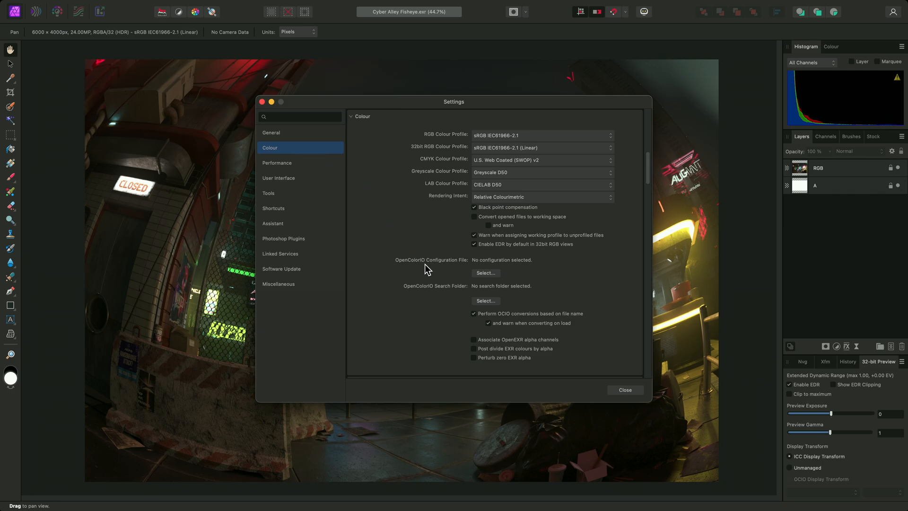
{"action": "mouse_move", "coordinate": [456, 275]}
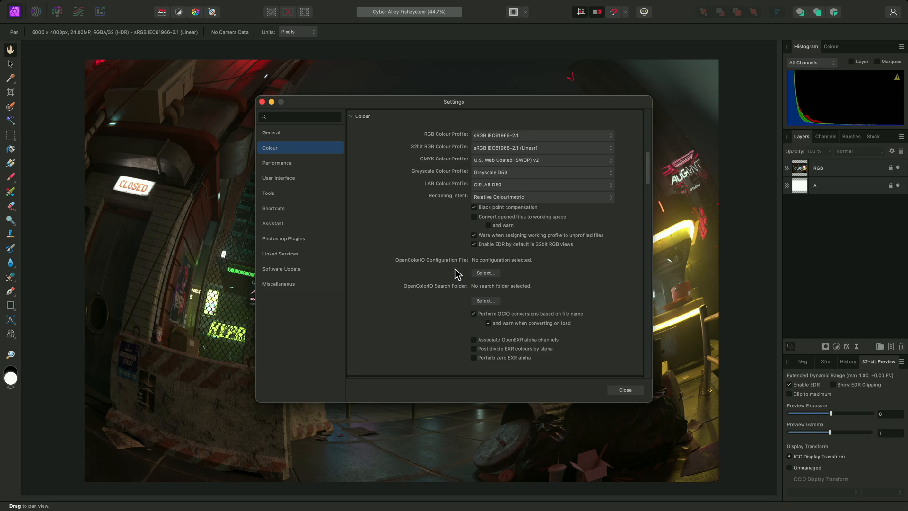
- Load config.ocio from the Configuration folder as the OpenColorIO configuration file
{"action": "left_click", "coordinate": [484, 272]}
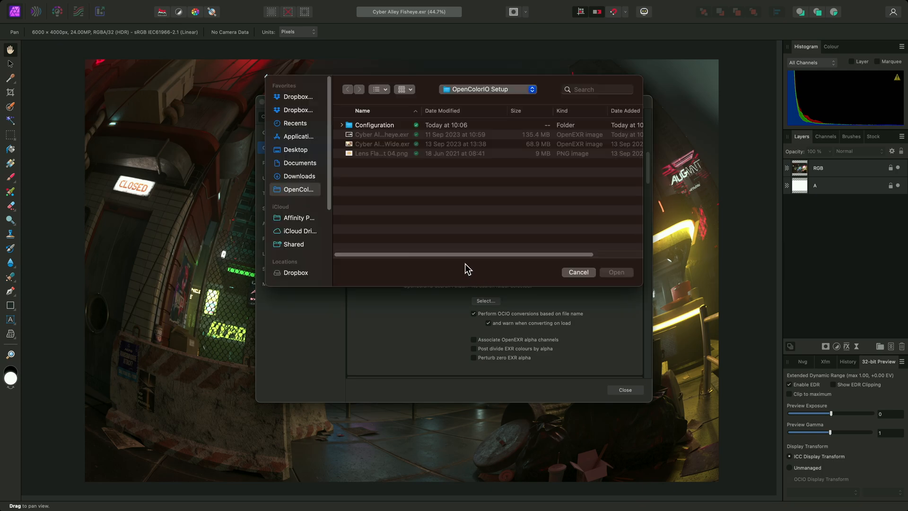
{"action": "double_click", "coordinate": [374, 125]}
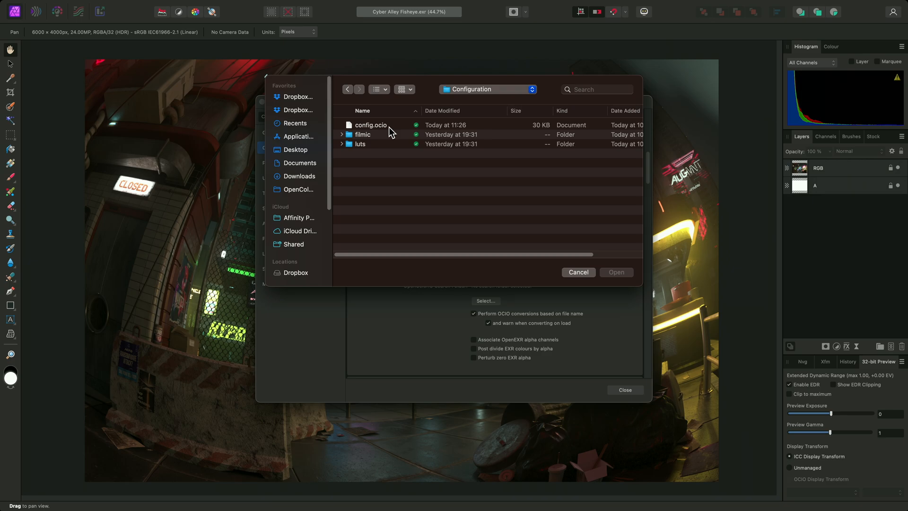
{"action": "mouse_move", "coordinate": [212, 169]}
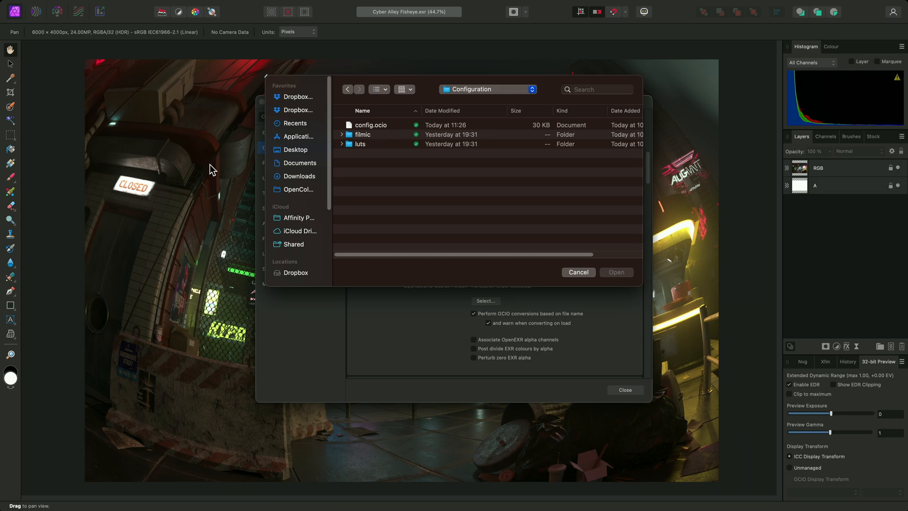
{"action": "mouse_move", "coordinate": [699, 306]}
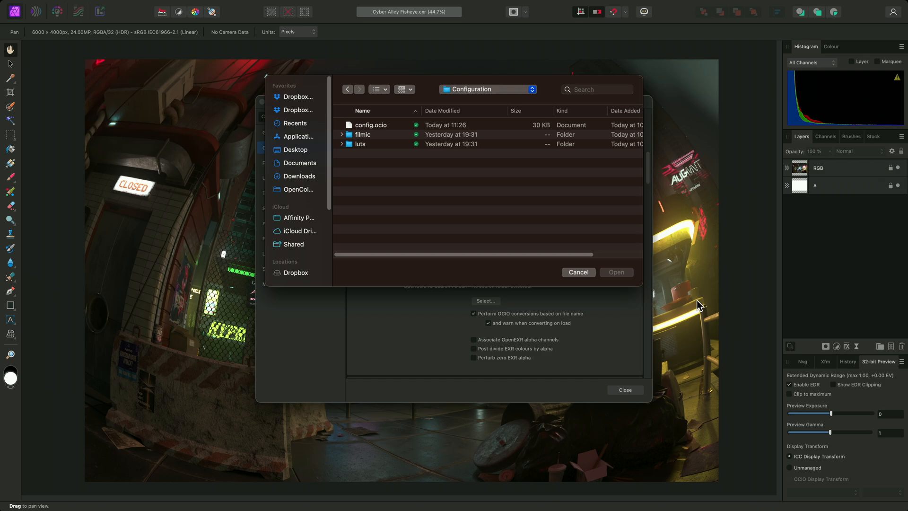
{"action": "mouse_move", "coordinate": [489, 199]}
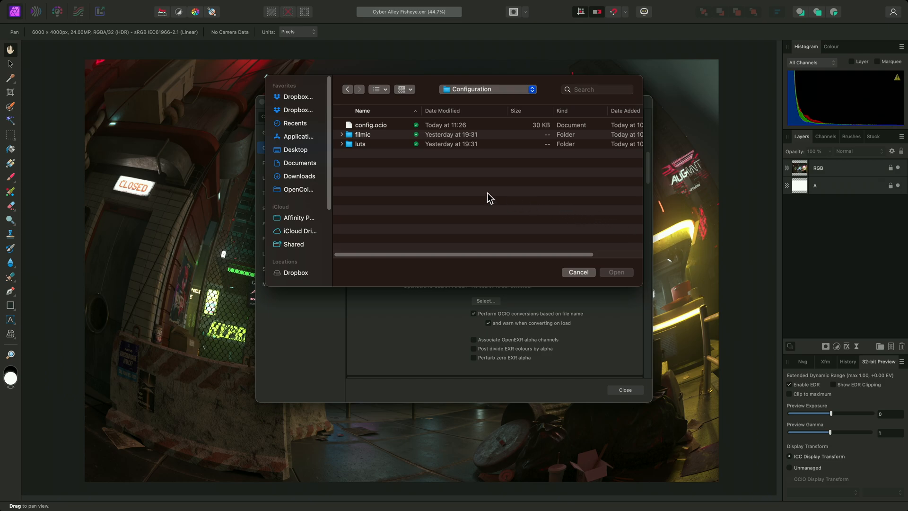
{"action": "mouse_move", "coordinate": [389, 162]}
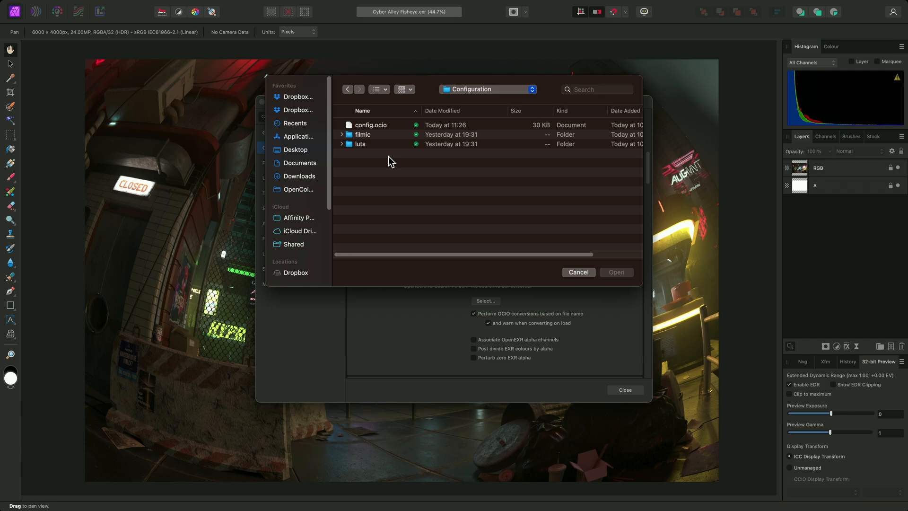
{"action": "left_click", "coordinate": [371, 125]}
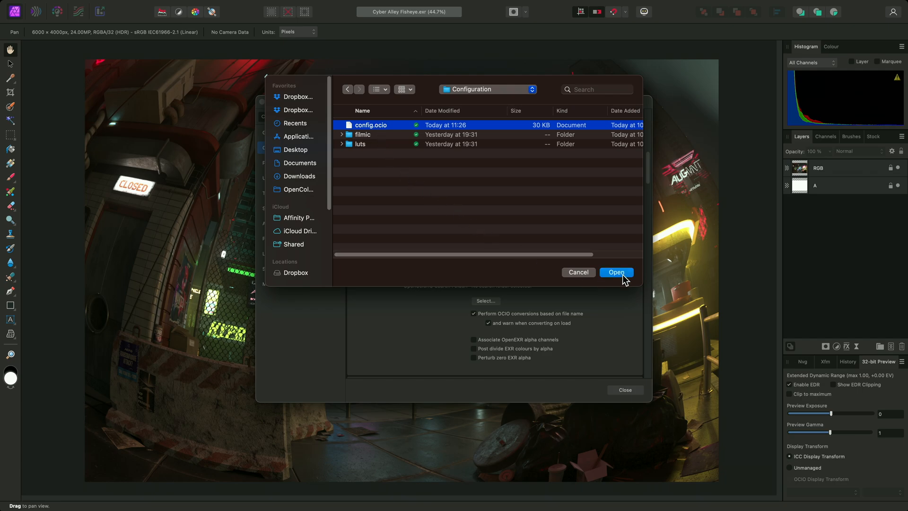
{"action": "left_click", "coordinate": [615, 273]}
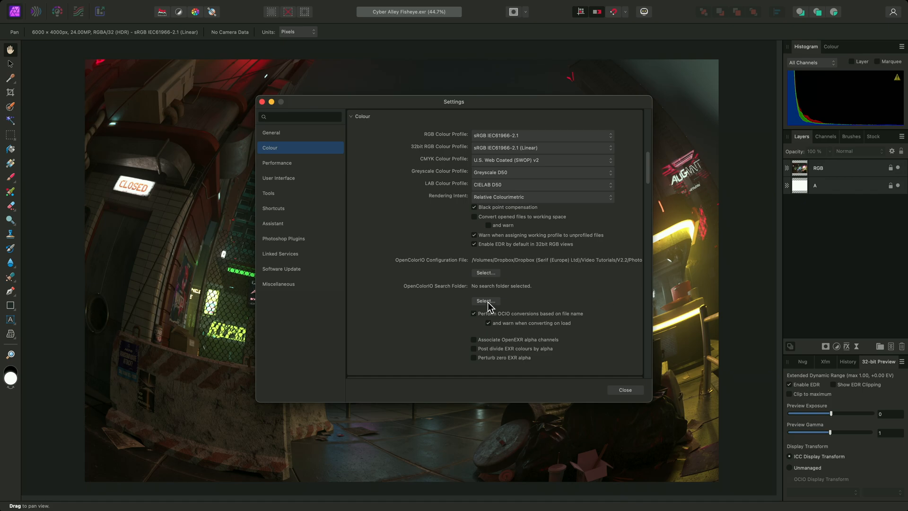
- Set the Configuration folder as the OpenColorIO search folder
{"action": "left_click", "coordinate": [486, 301]}
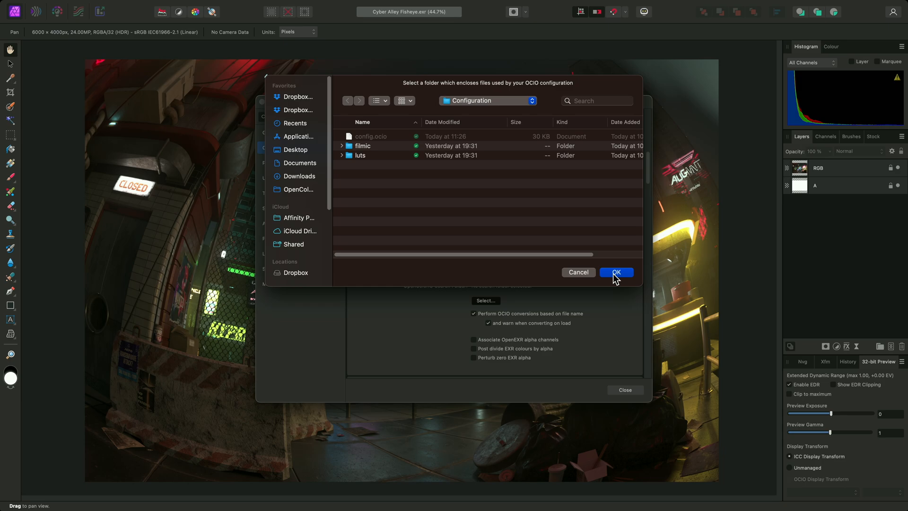
{"action": "left_click", "coordinate": [615, 272]}
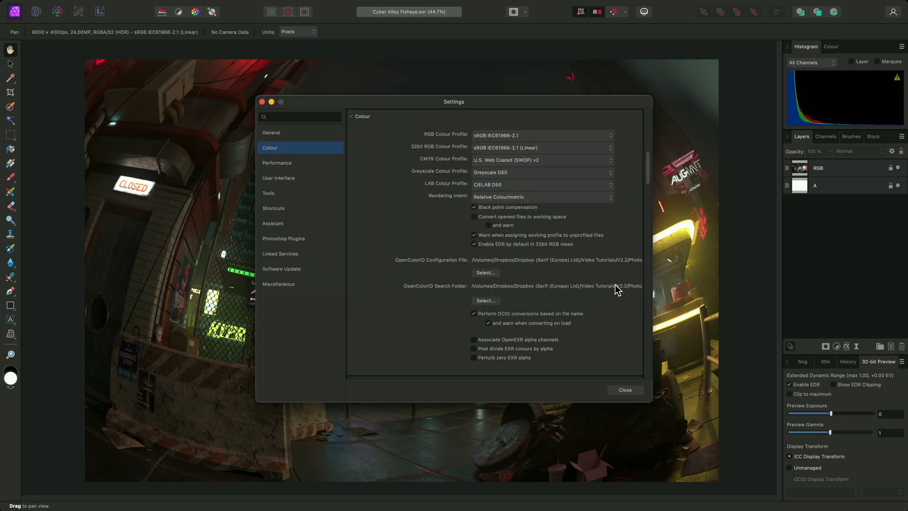
{"action": "mouse_move", "coordinate": [581, 307]}
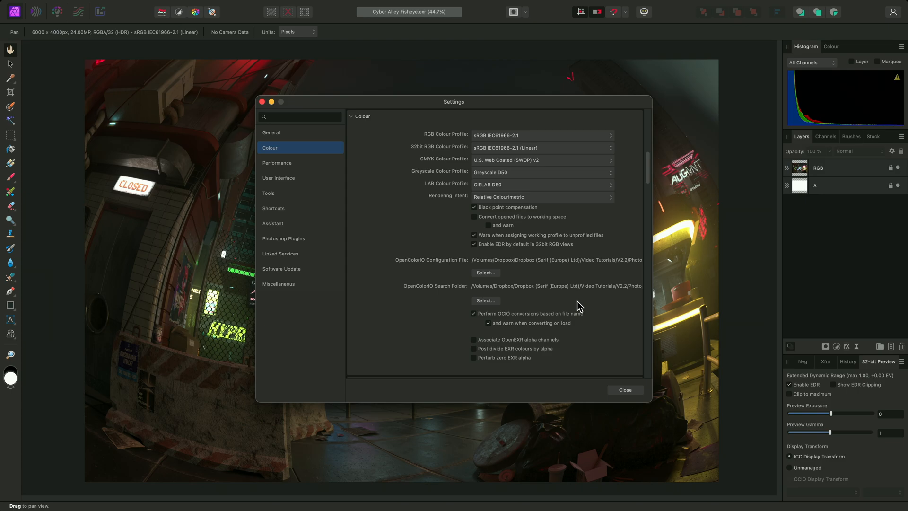
{"action": "mouse_move", "coordinate": [457, 301]}
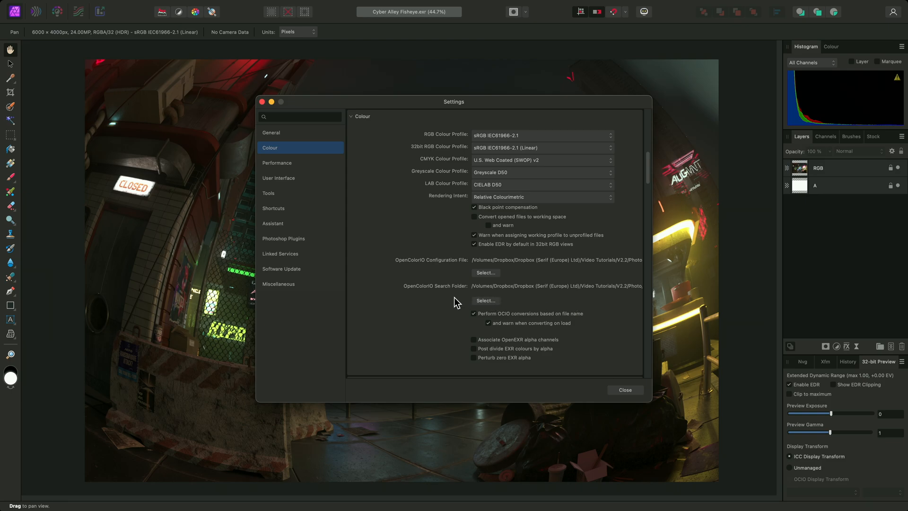
{"action": "mouse_move", "coordinate": [625, 399]}
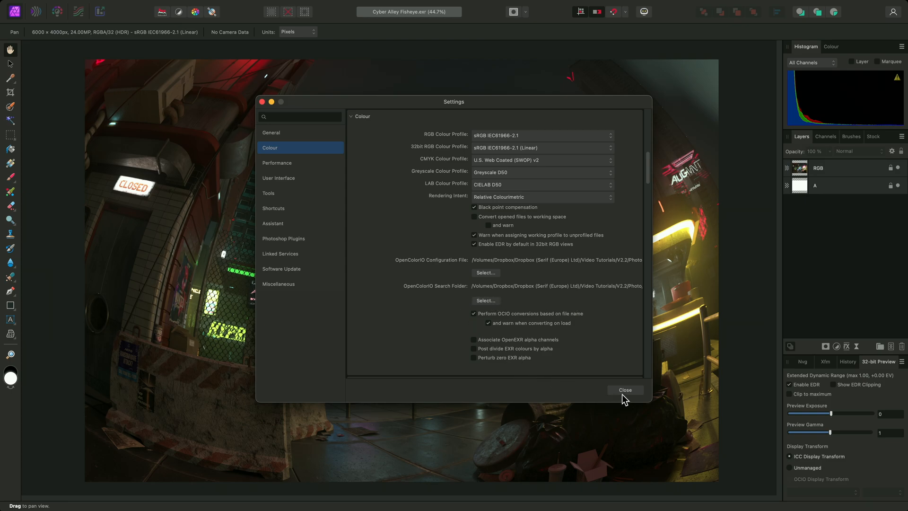
- Close Settings and restart the app so the OCIO configuration takes effect
{"action": "left_click", "coordinate": [625, 389]}
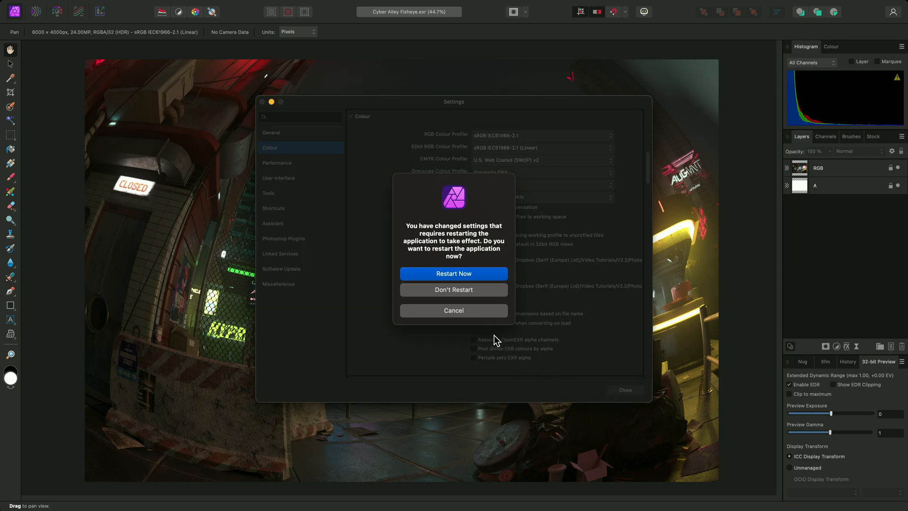
{"action": "mouse_move", "coordinate": [453, 272]}
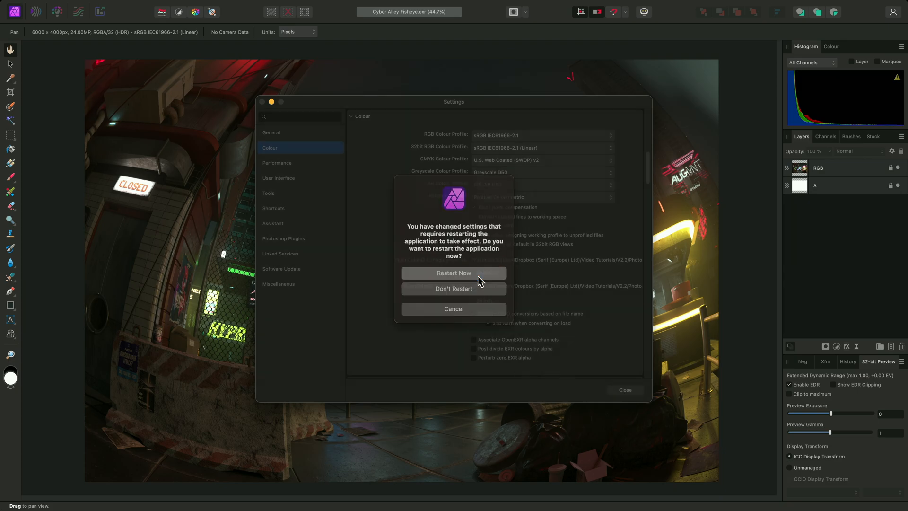
{"action": "left_click", "coordinate": [453, 272]}
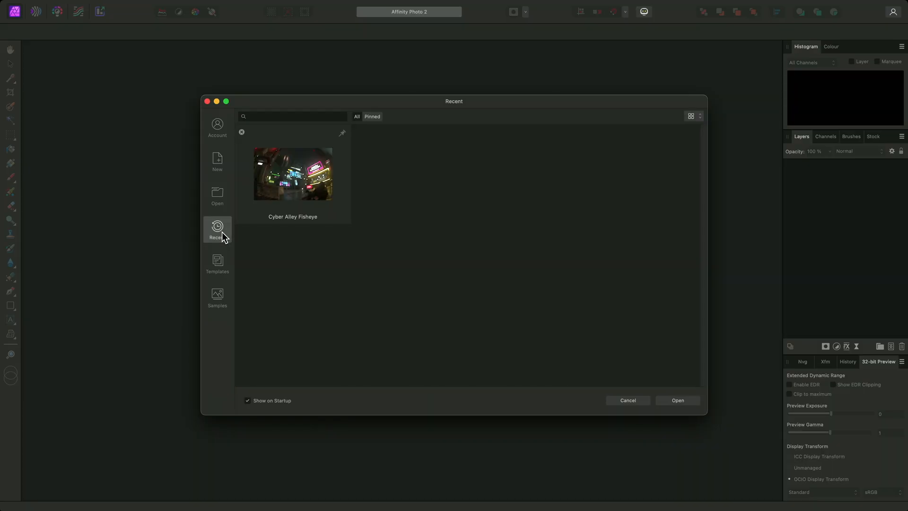
- Reopen the Cyber Alley Fisheye EXR from the Recent documents, now scene linear
{"action": "left_click", "coordinate": [292, 174]}
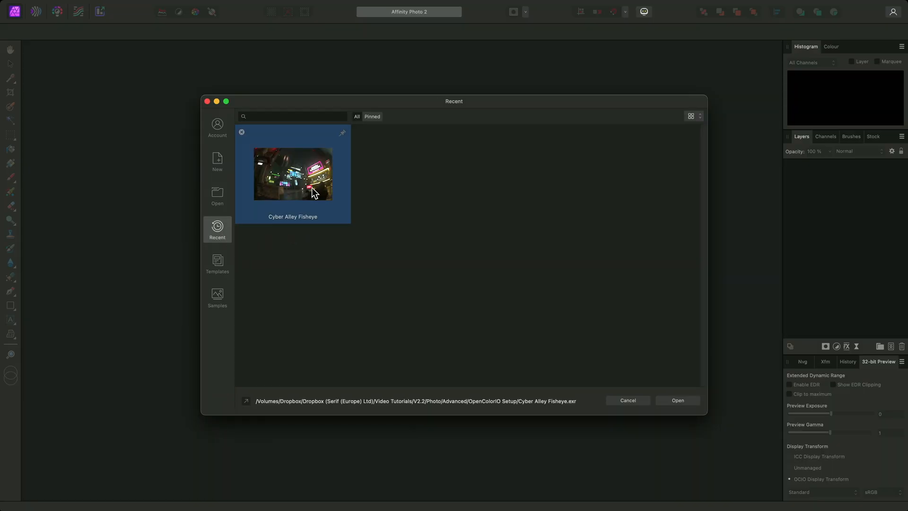
{"action": "left_click", "coordinate": [677, 401]}
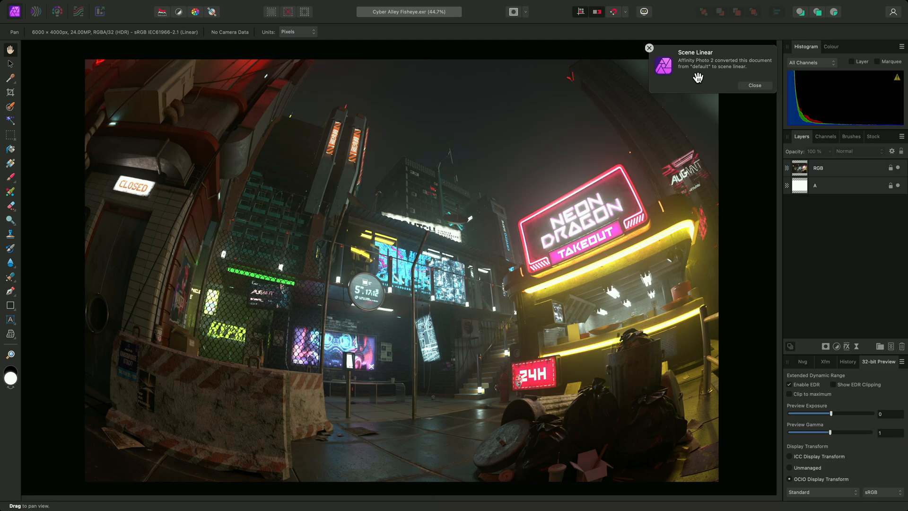
{"action": "mouse_move", "coordinate": [693, 66]}
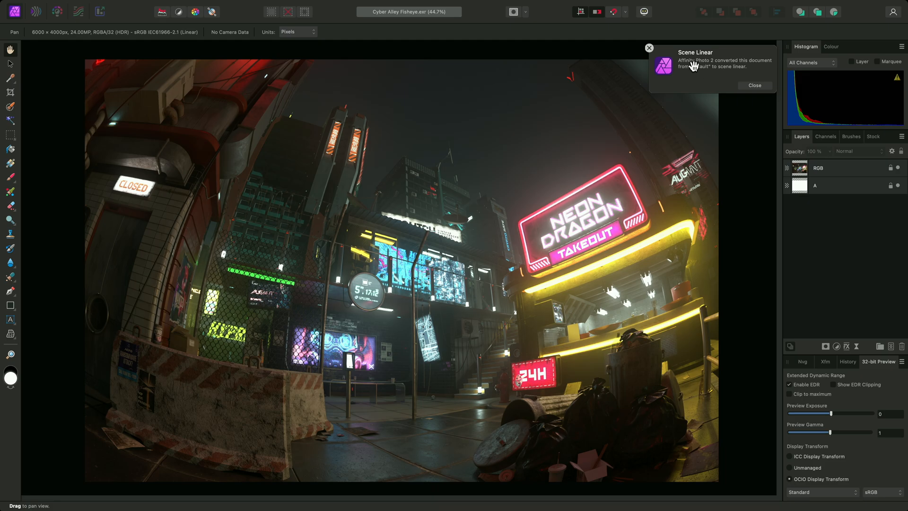
{"action": "mouse_move", "coordinate": [732, 69]}
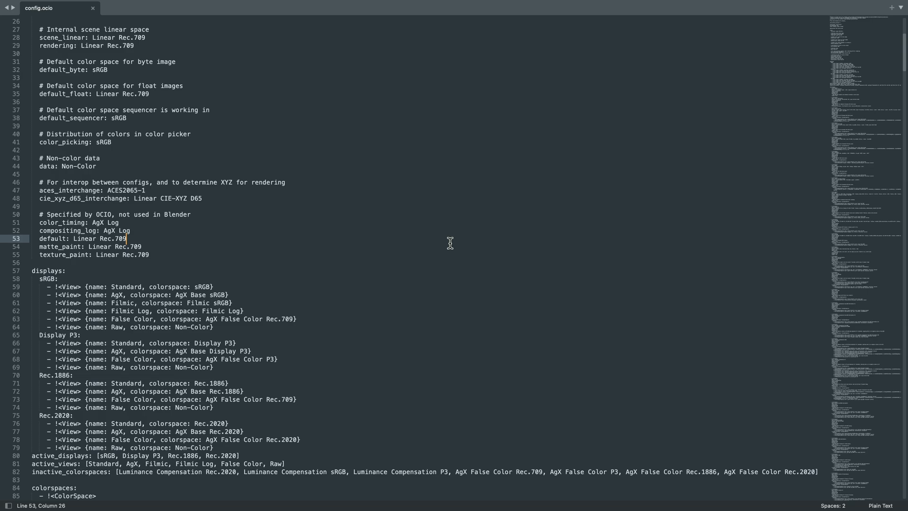
{"action": "mouse_move", "coordinate": [176, 246]}
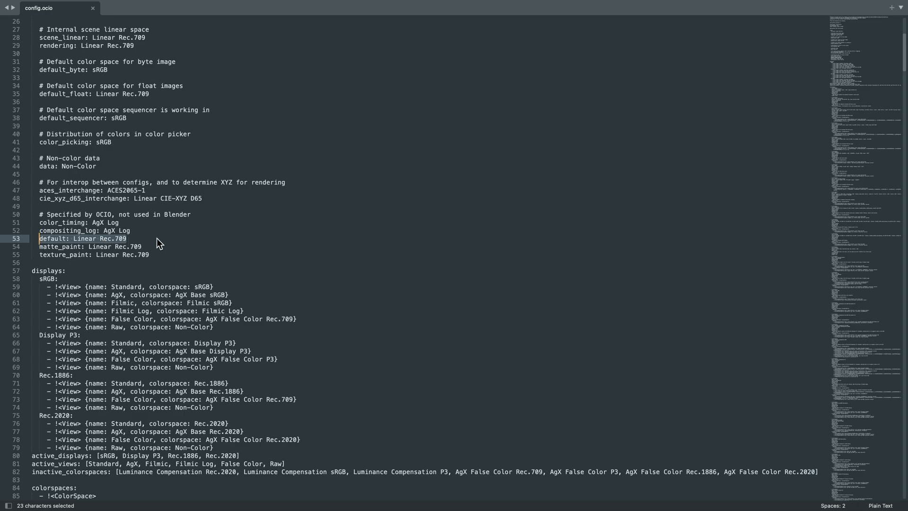
- Switch back from Sublime Text after confirming config.ocio's default role is Linear Rec.709
{"action": "key", "text": "cmd+tab"}
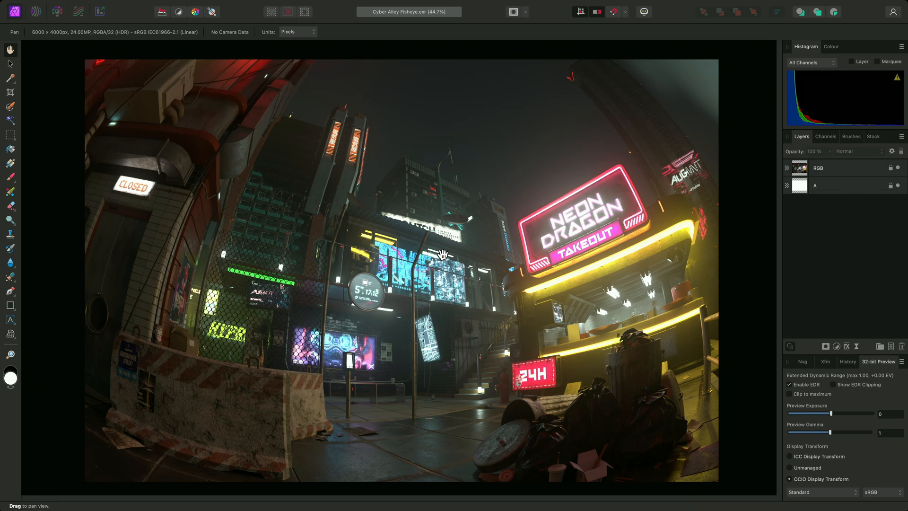
{"action": "mouse_move", "coordinate": [835, 400]}
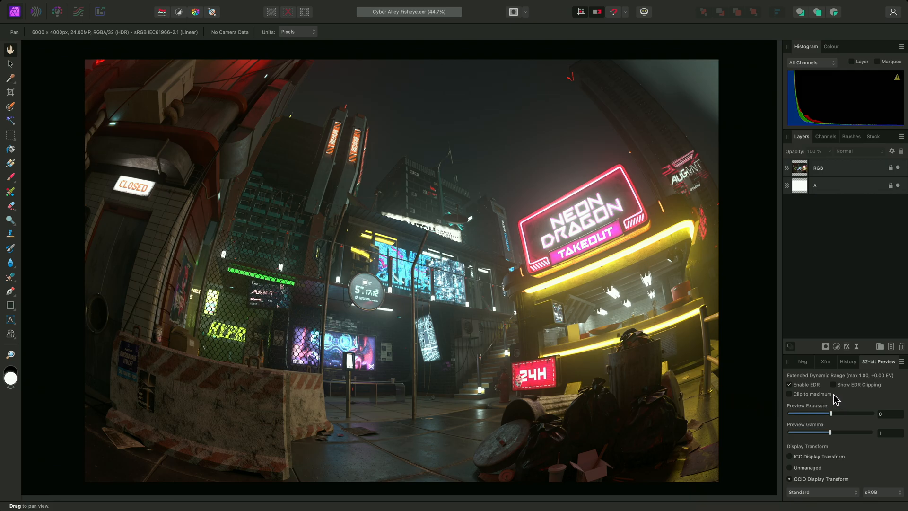
{"action": "mouse_move", "coordinate": [815, 486]}
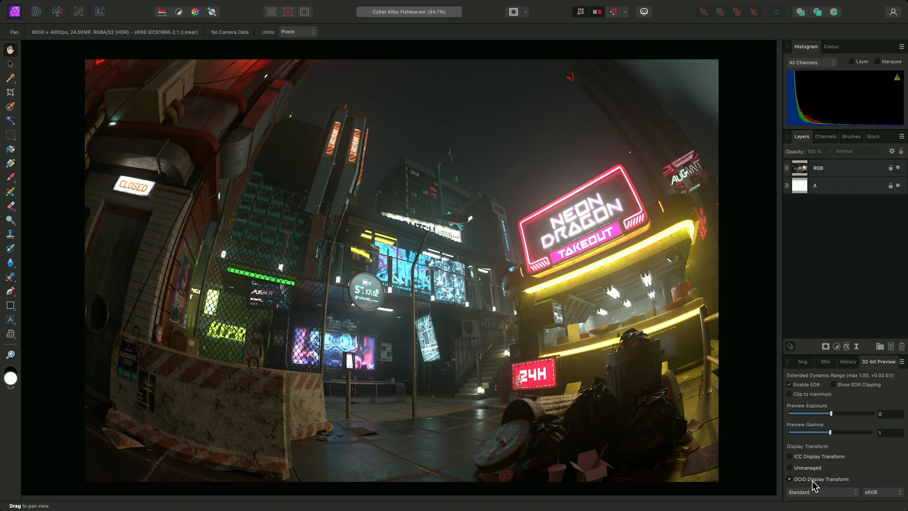
{"action": "mouse_move", "coordinate": [860, 494]}
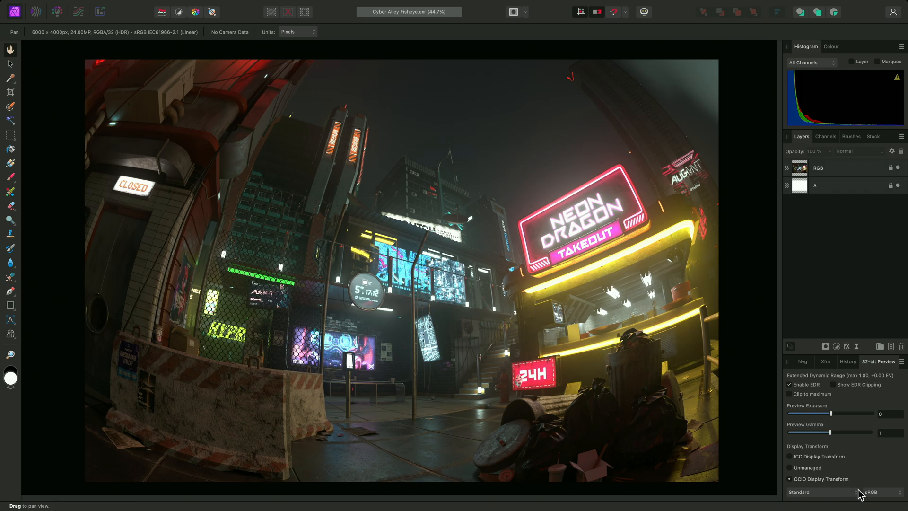
{"action": "mouse_move", "coordinate": [831, 499]}
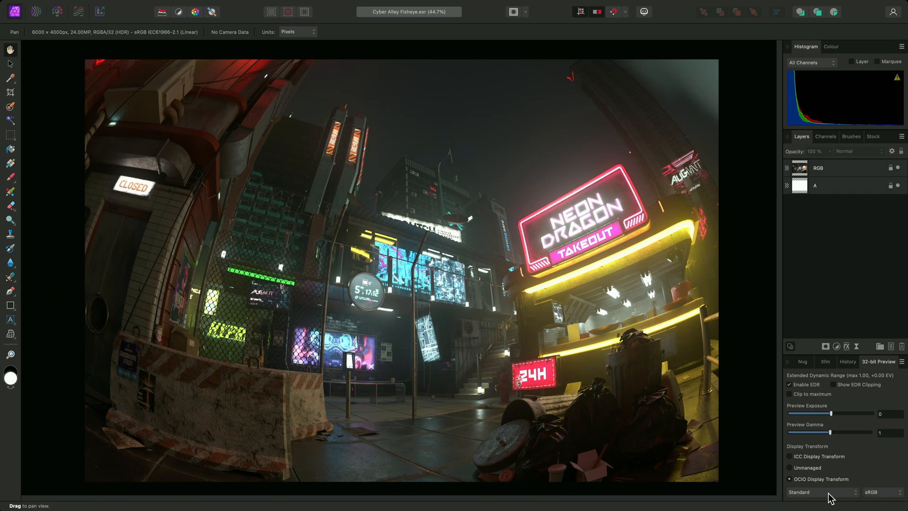
- Check the OCIO display device list and keep sRGB as the display
{"action": "left_click", "coordinate": [821, 492]}
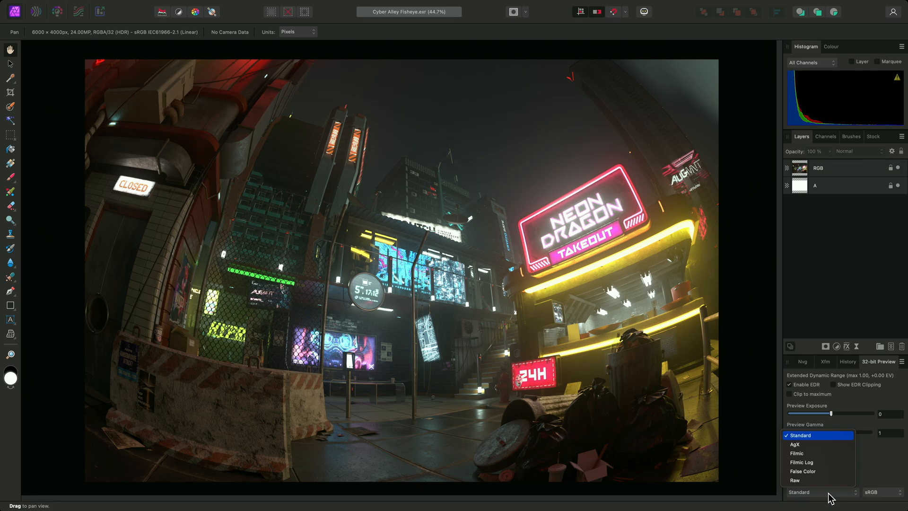
{"action": "left_click", "coordinate": [878, 492]}
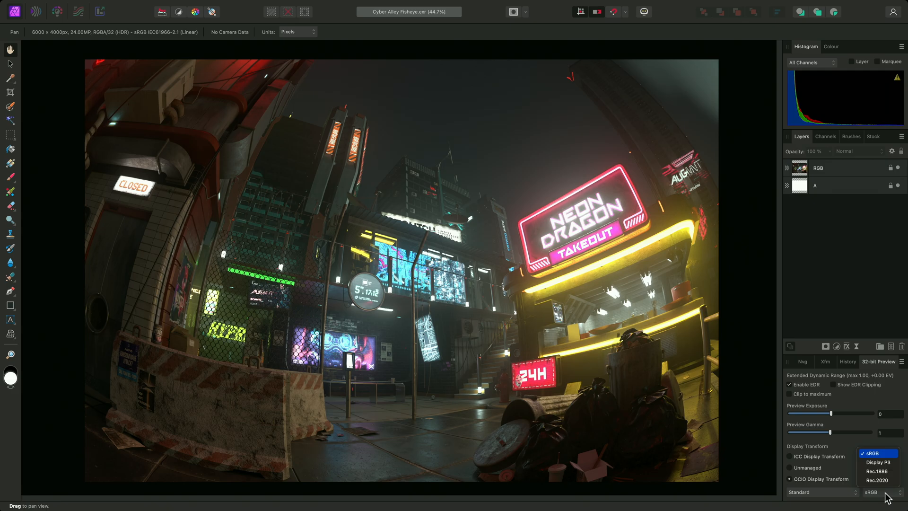
{"action": "left_click", "coordinate": [821, 492]}
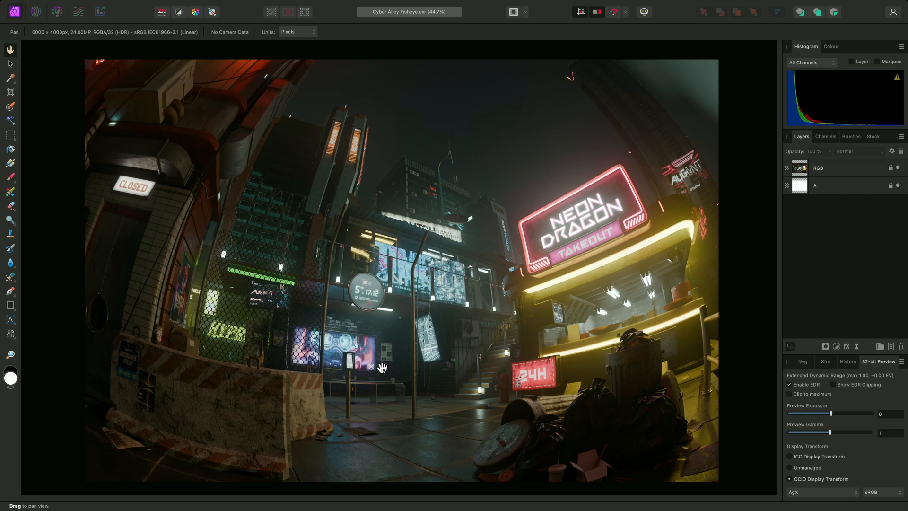
{"action": "mouse_move", "coordinate": [779, 488]}
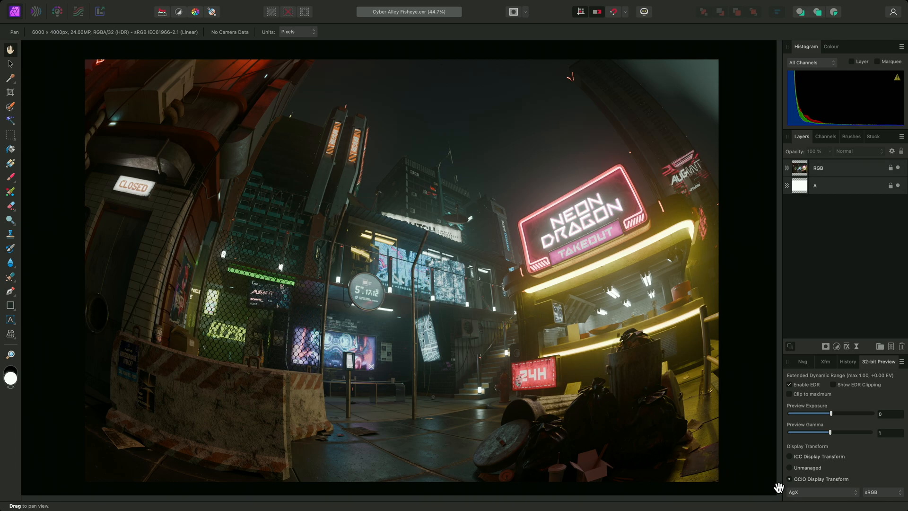
{"action": "mouse_move", "coordinate": [821, 497]}
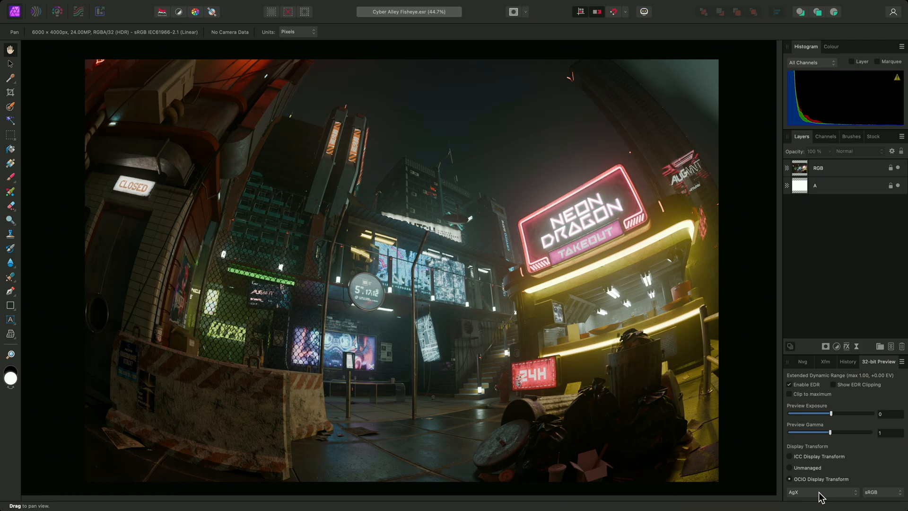
- Preview the alley image with the False Color view, then switch to Filmic Log
{"action": "left_click", "coordinate": [820, 492]}
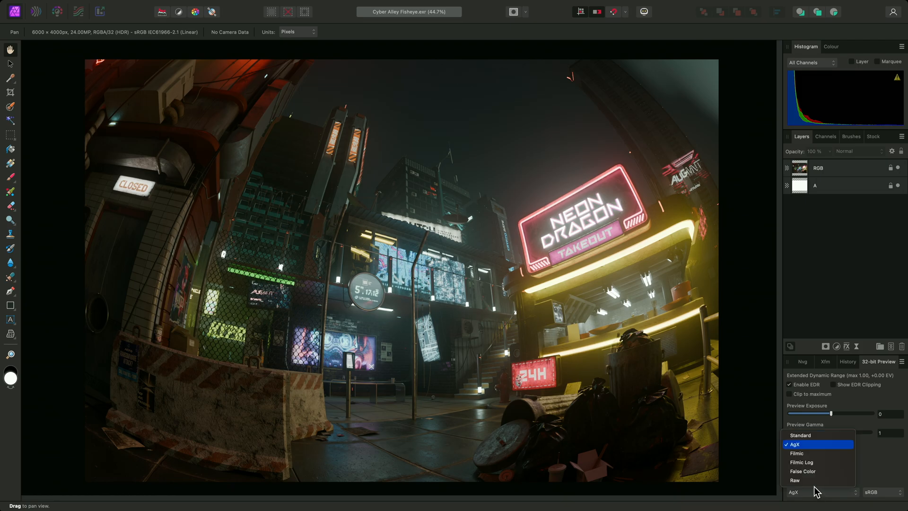
{"action": "left_click", "coordinate": [802, 471]}
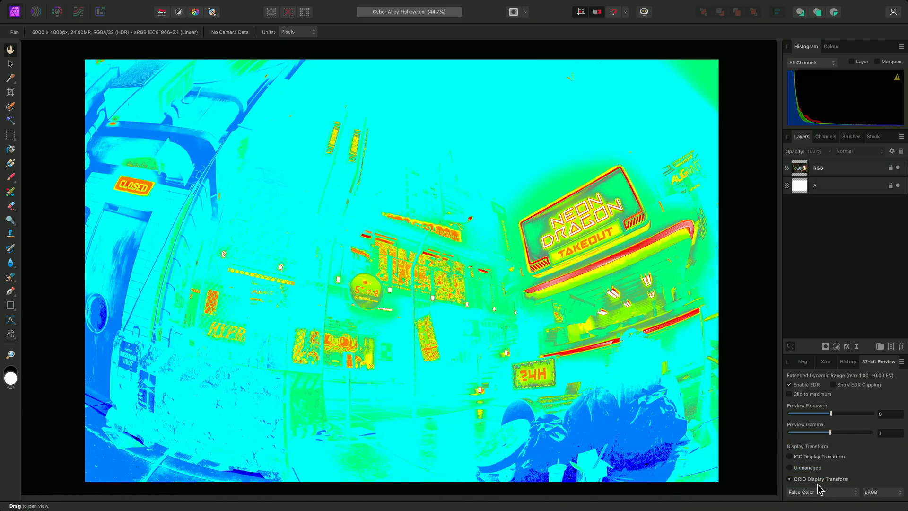
{"action": "left_click", "coordinate": [821, 492]}
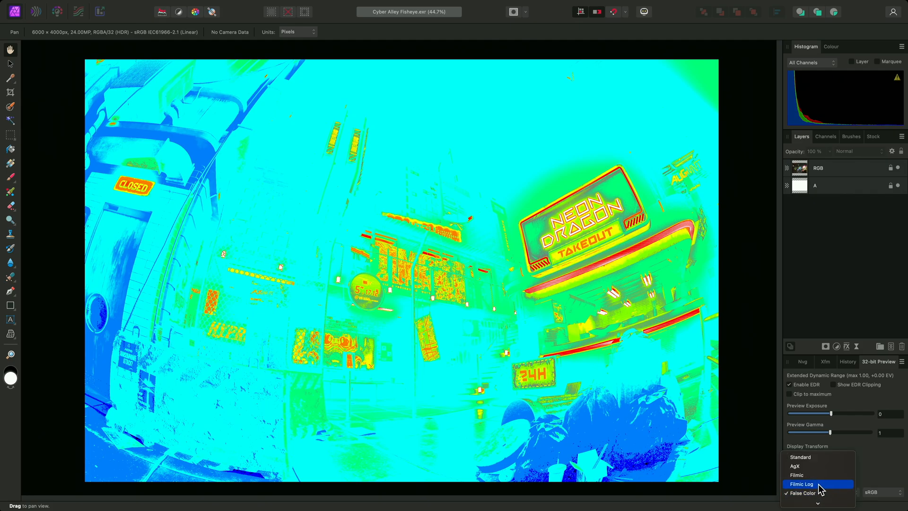
{"action": "left_click", "coordinate": [802, 483]}
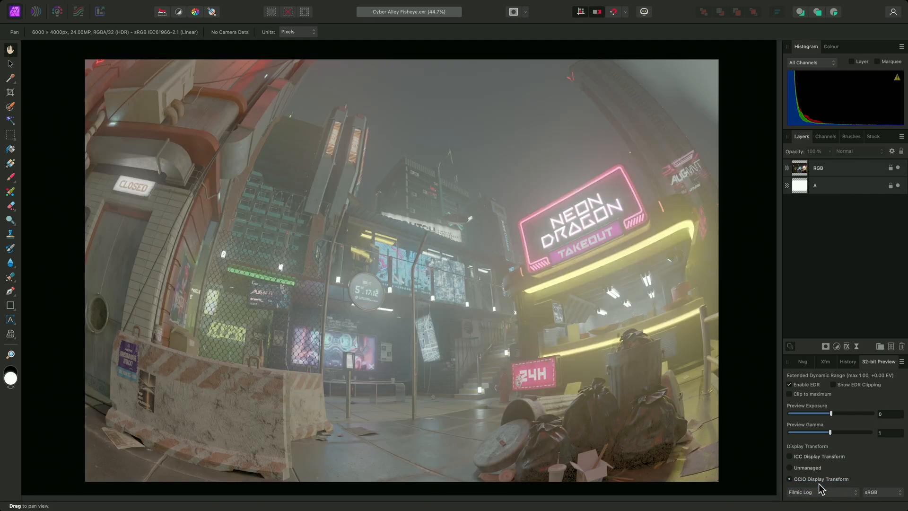
- Preview the image on Rec.2020 and Display P3 devices with a different view transform
{"action": "left_click", "coordinate": [895, 491]}
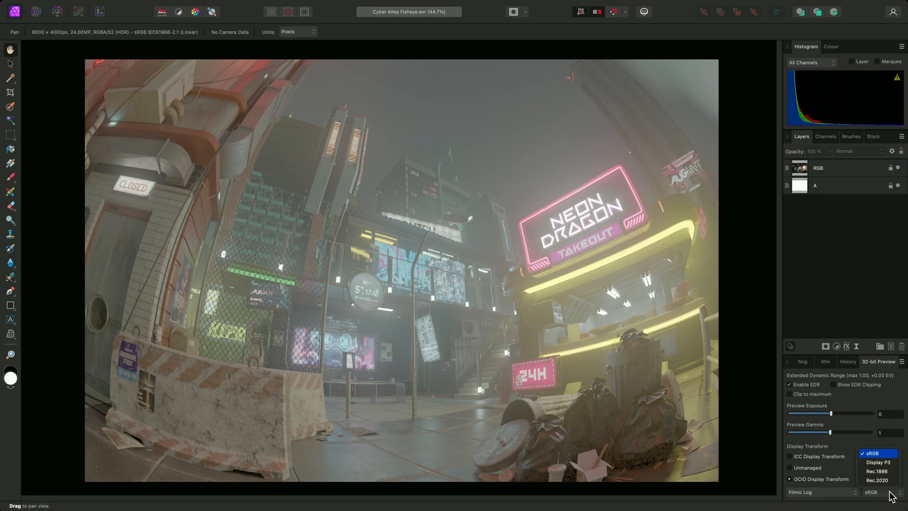
{"action": "left_click", "coordinate": [877, 480]}
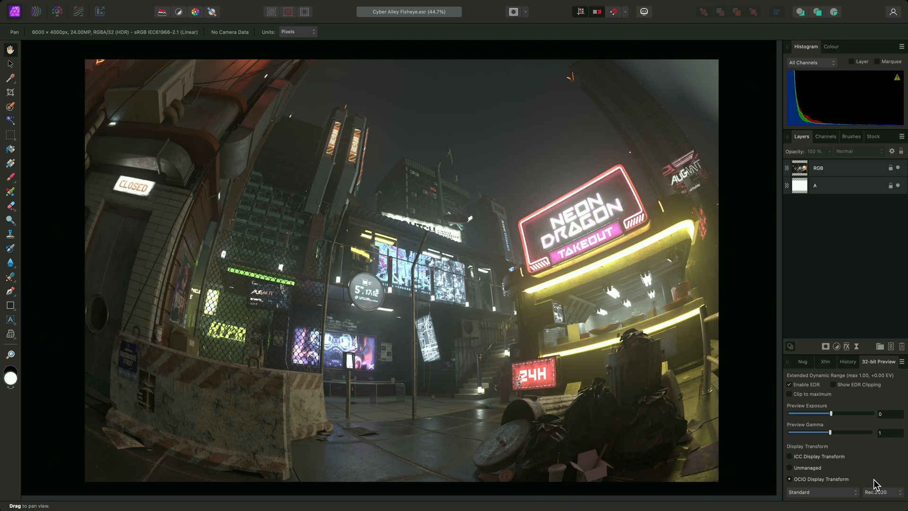
{"action": "left_click", "coordinate": [876, 492]}
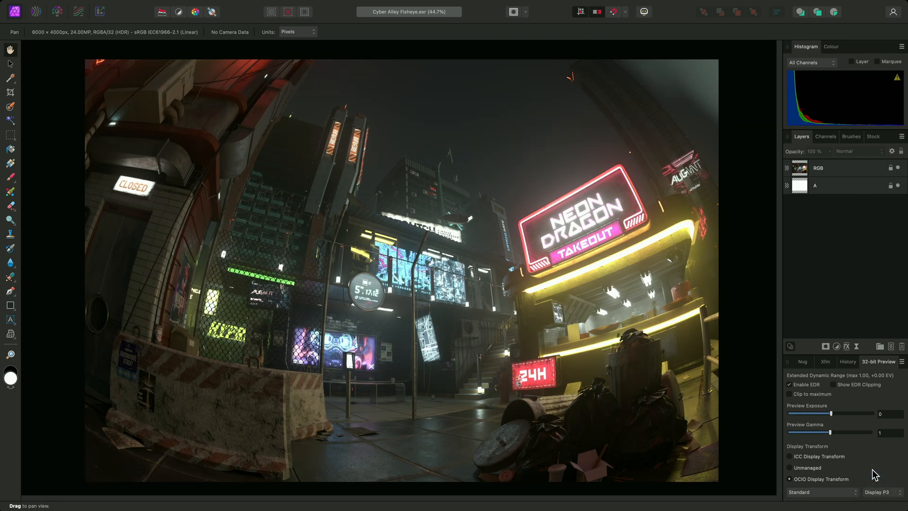
{"action": "left_click", "coordinate": [821, 492]}
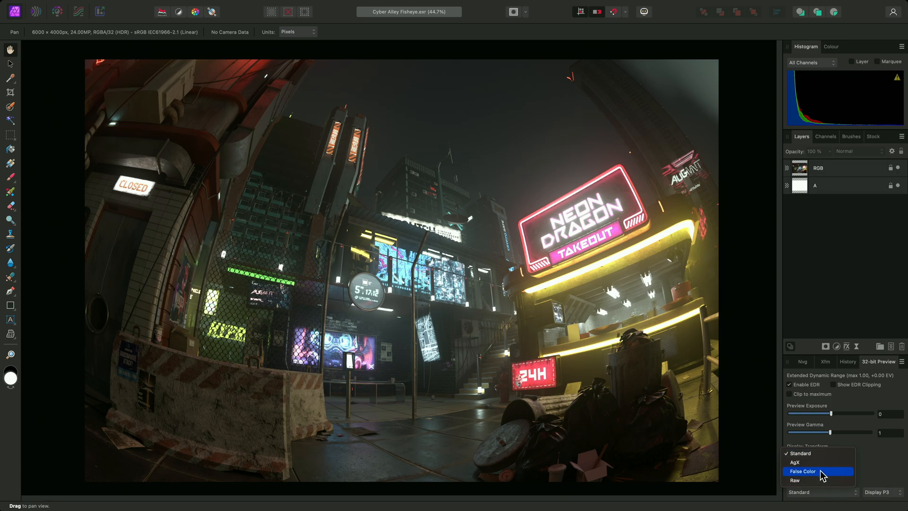
{"action": "left_click", "coordinate": [795, 462]}
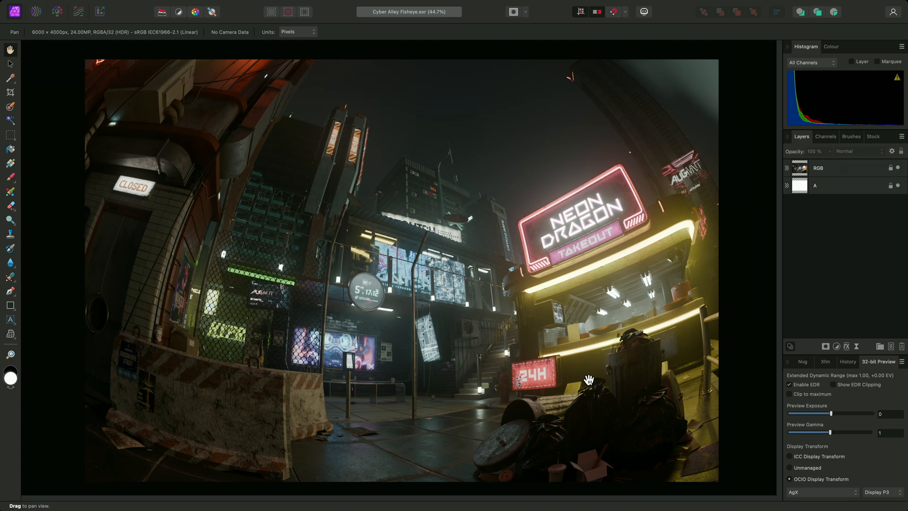
{"action": "mouse_move", "coordinate": [880, 496]}
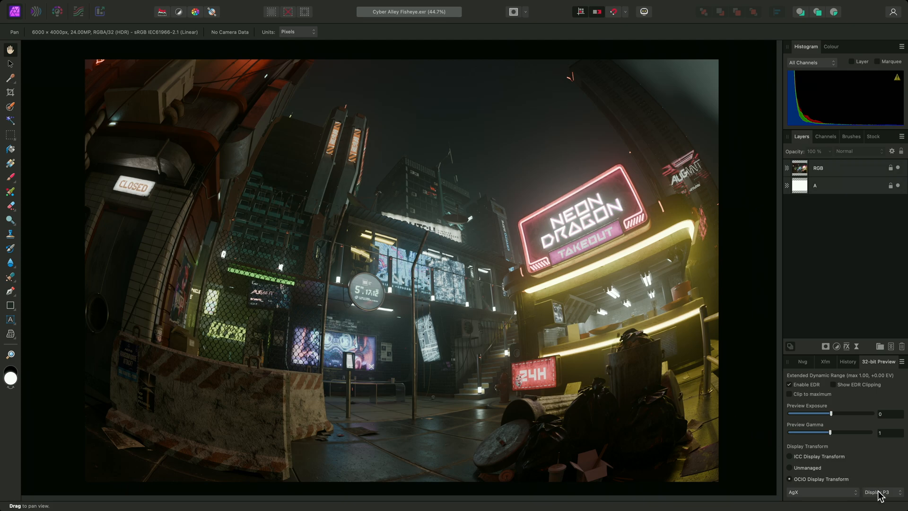
- Set the preview display back to sRGB and try the Filmic look
{"action": "left_click", "coordinate": [879, 492]}
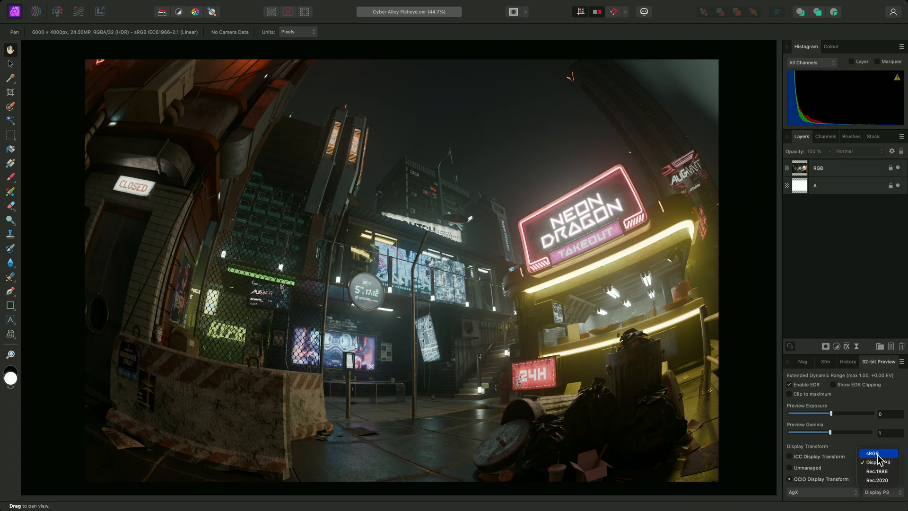
{"action": "left_click", "coordinate": [871, 453]}
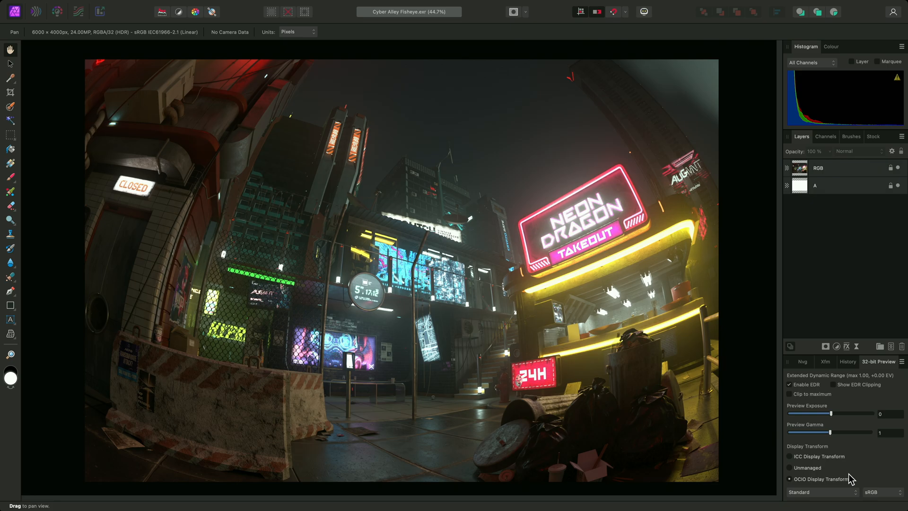
{"action": "left_click", "coordinate": [821, 492]}
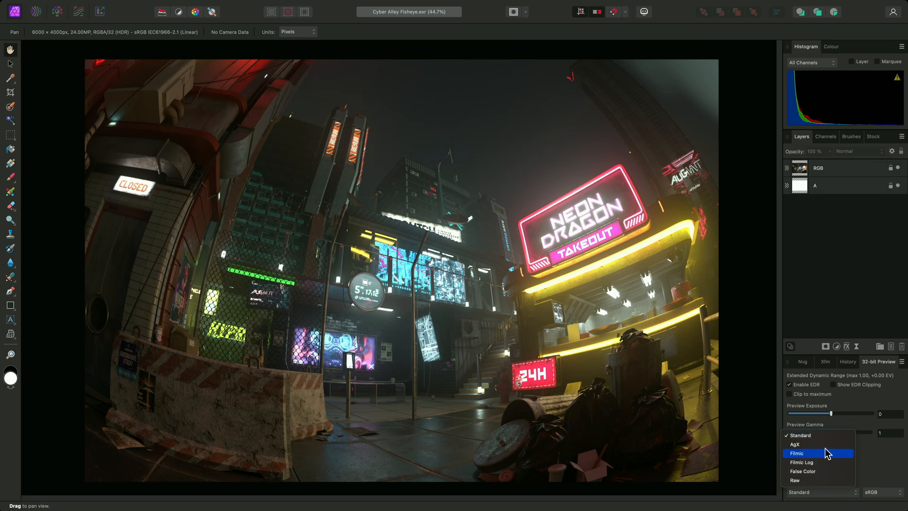
{"action": "left_click", "coordinate": [796, 445]}
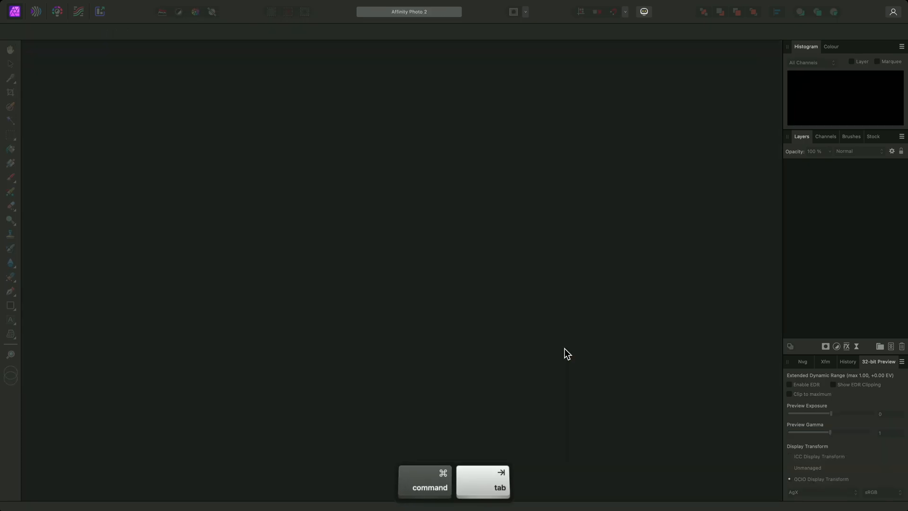
- Switch to the Cyber Alley Wide EXR and set its 32-bit Preview OCIO view to AgX on sRGB
{"action": "key", "text": "tab"}
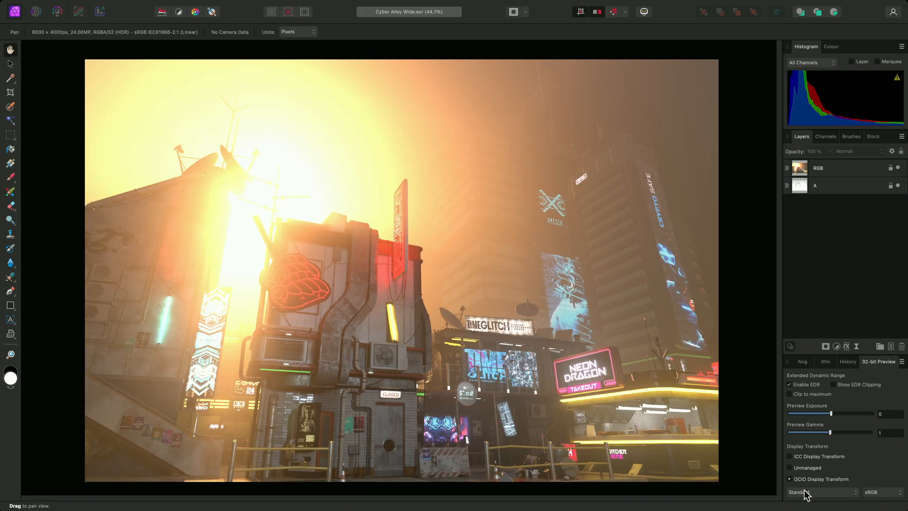
{"action": "left_click", "coordinate": [820, 492]}
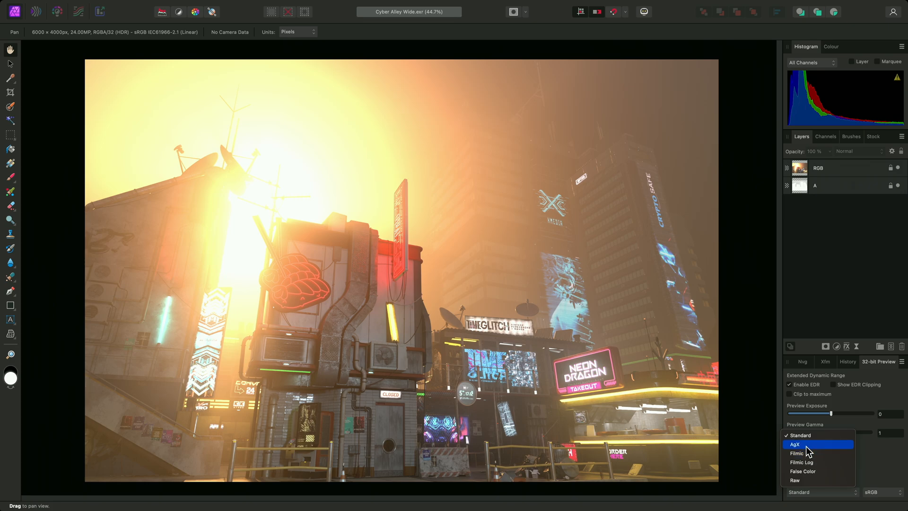
{"action": "left_click", "coordinate": [797, 445]}
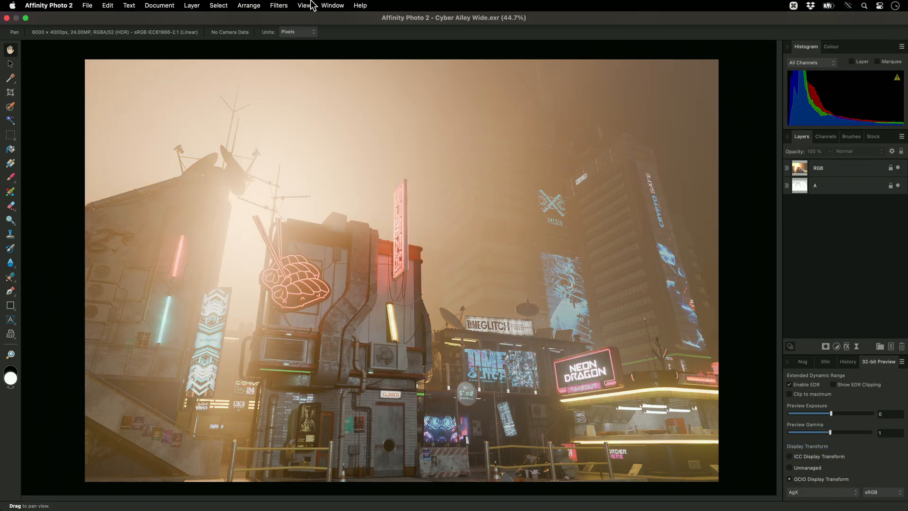
{"action": "left_click", "coordinate": [192, 6]}
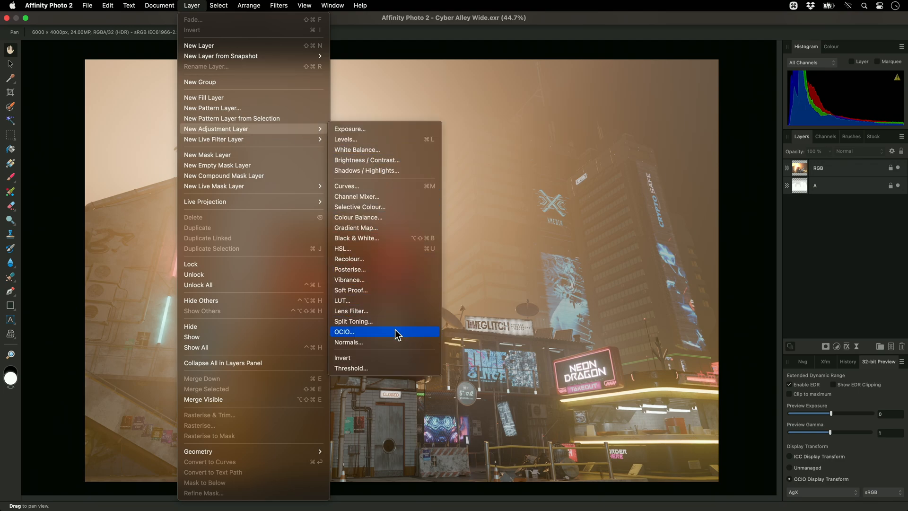
- Add an OCIO adjustment layer with source Linear Rec.709 and destination sRGB above the render
{"action": "left_click", "coordinate": [345, 331]}
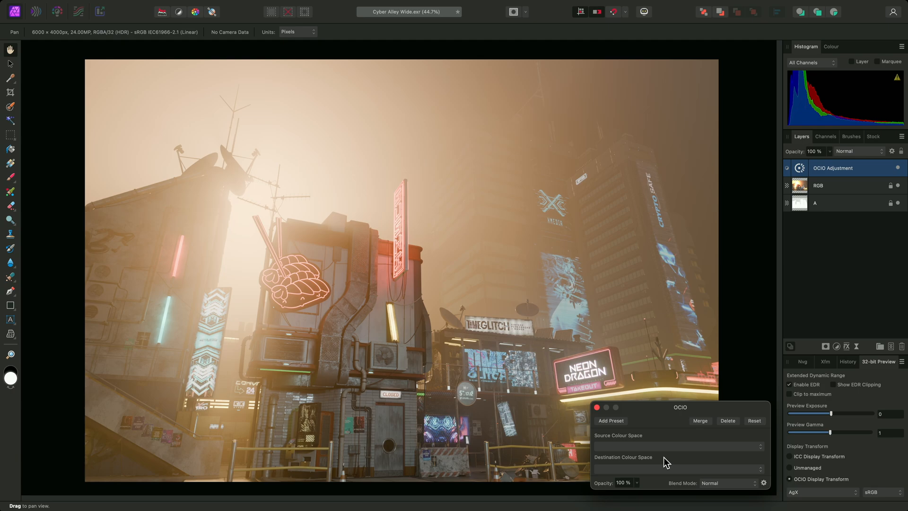
{"action": "left_click", "coordinate": [677, 446]}
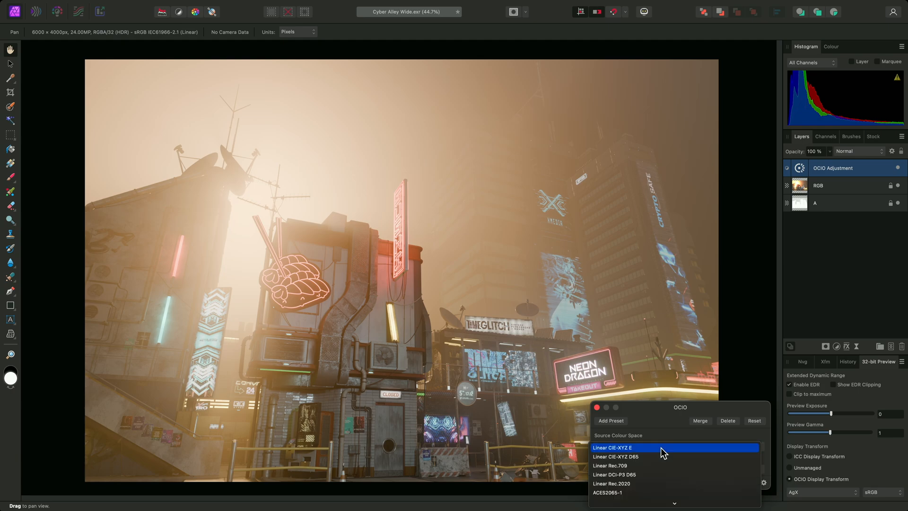
{"action": "left_click", "coordinate": [610, 465]}
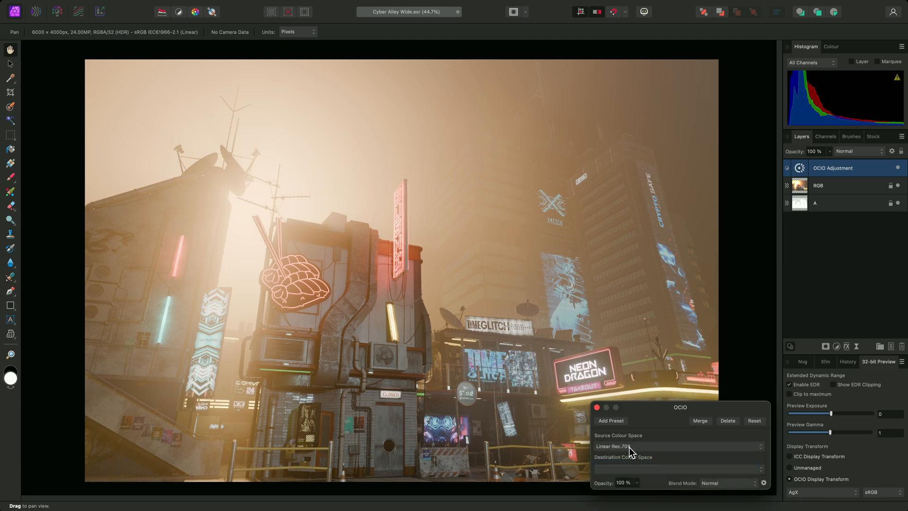
{"action": "left_click", "coordinate": [677, 447]}
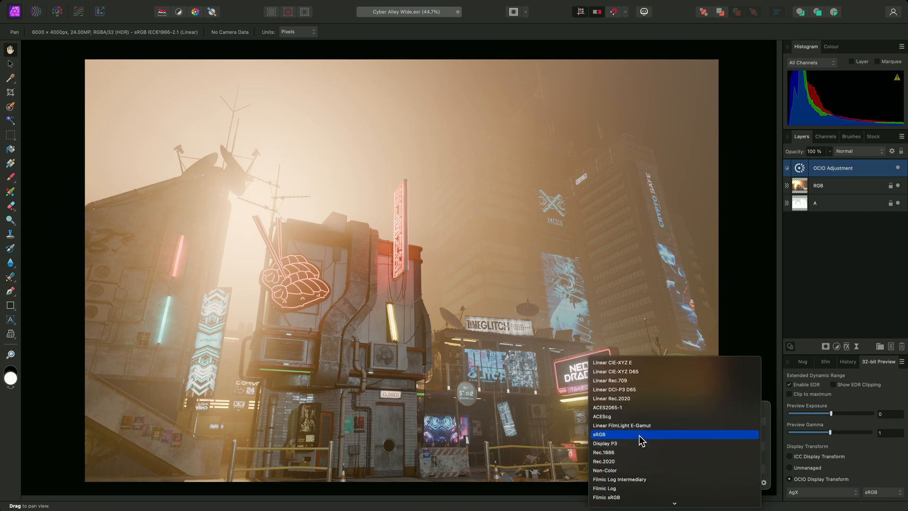
{"action": "left_click", "coordinate": [600, 434]}
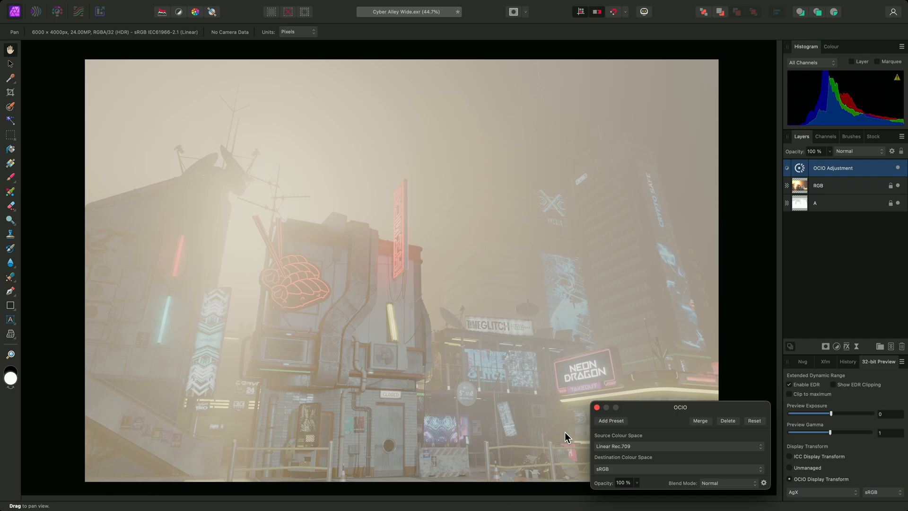
{"action": "key", "text": "cmd+tab"}
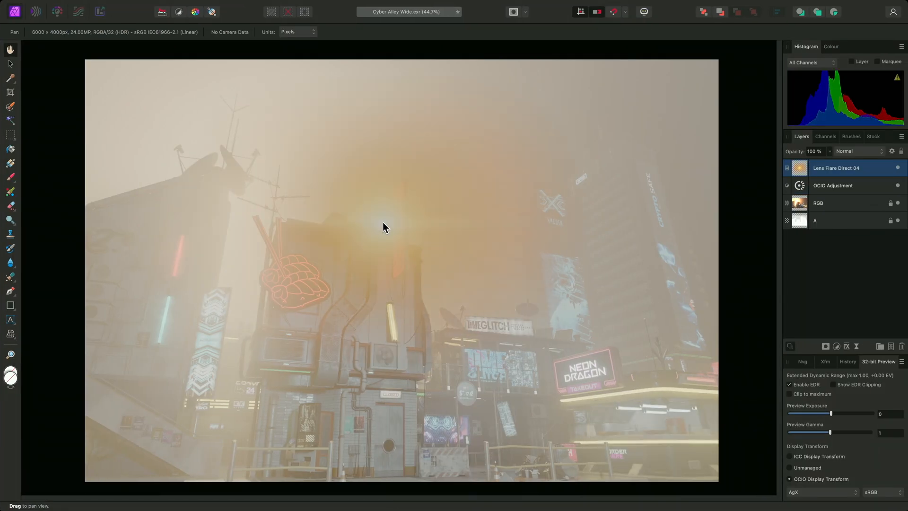
- Select the placed Lens Flare Direct 04 layer and blend it with Add mode over the sky
{"action": "key", "text": "v"}
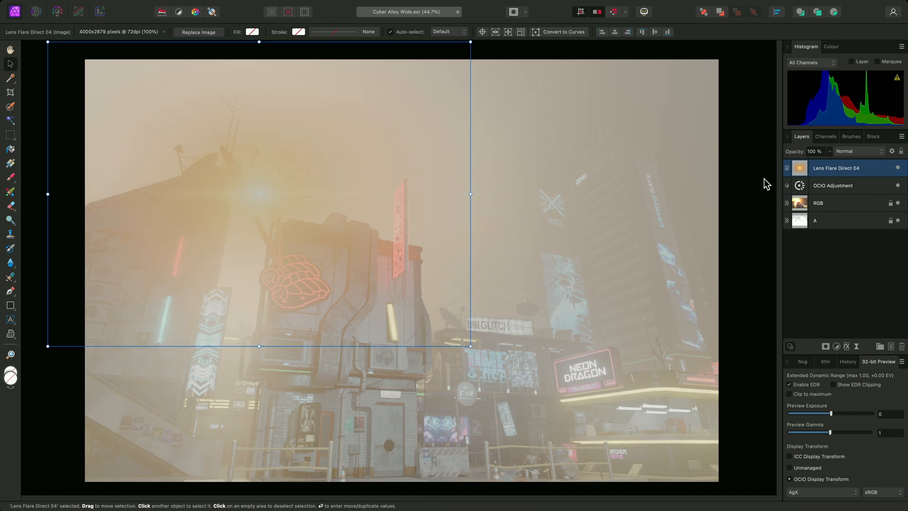
{"action": "left_click", "coordinate": [859, 152]}
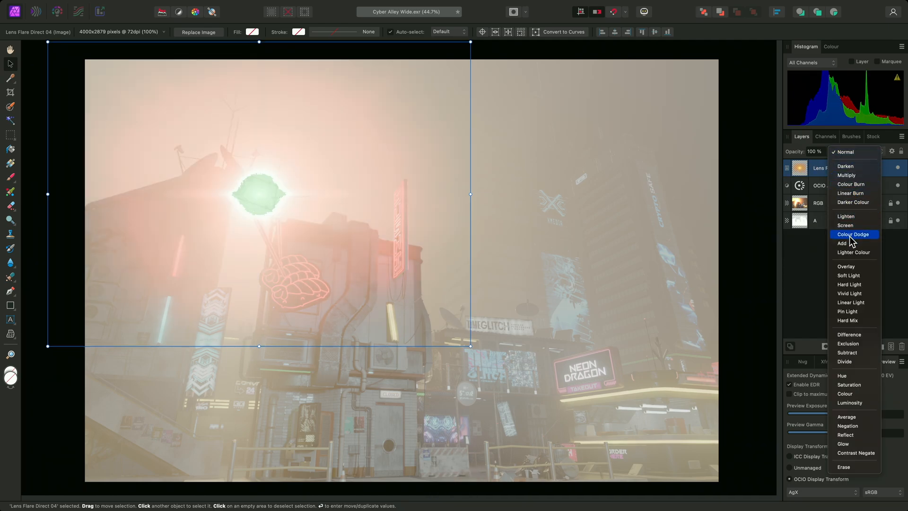
{"action": "left_click", "coordinate": [842, 243]}
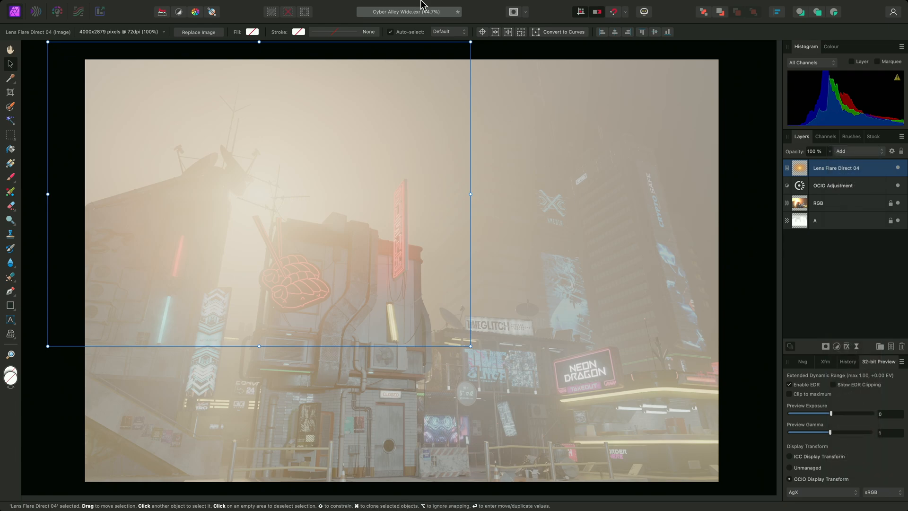
{"action": "left_click", "coordinate": [192, 6]}
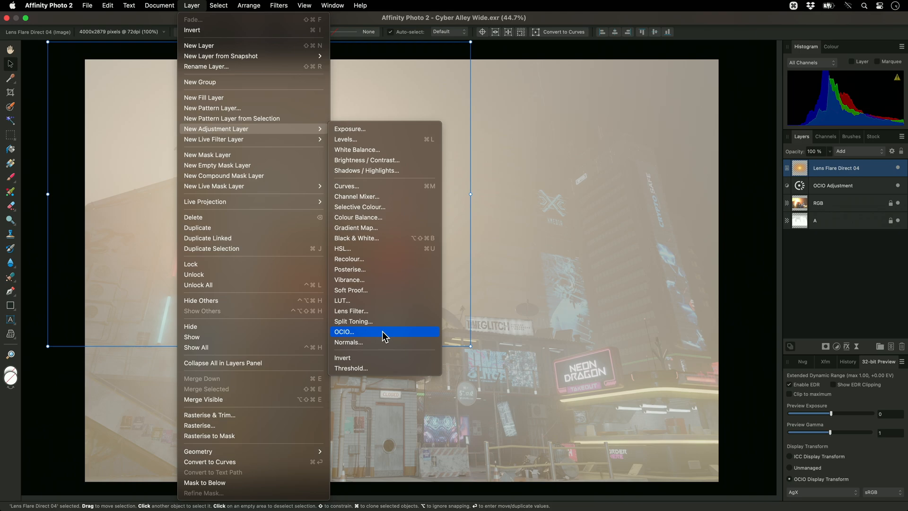
- Add a second OCIO adjustment converting sRGB to Linear Rec.709 above the flare and compare it with the lower one
{"action": "left_click", "coordinate": [345, 331]}
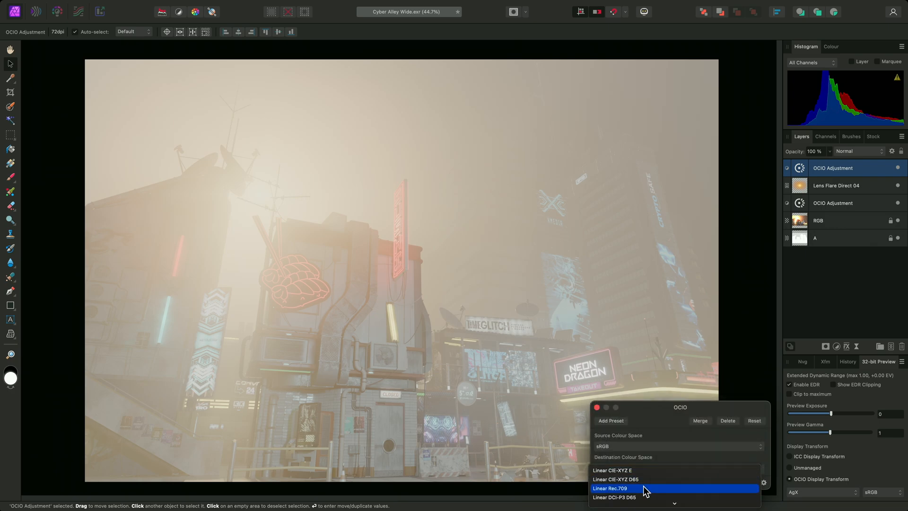
{"action": "left_click", "coordinate": [610, 489]}
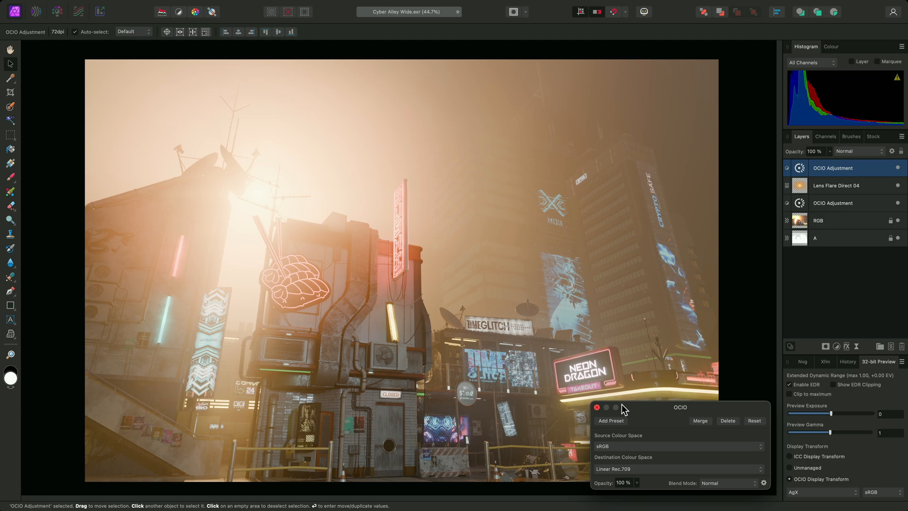
{"action": "left_click", "coordinate": [833, 203]}
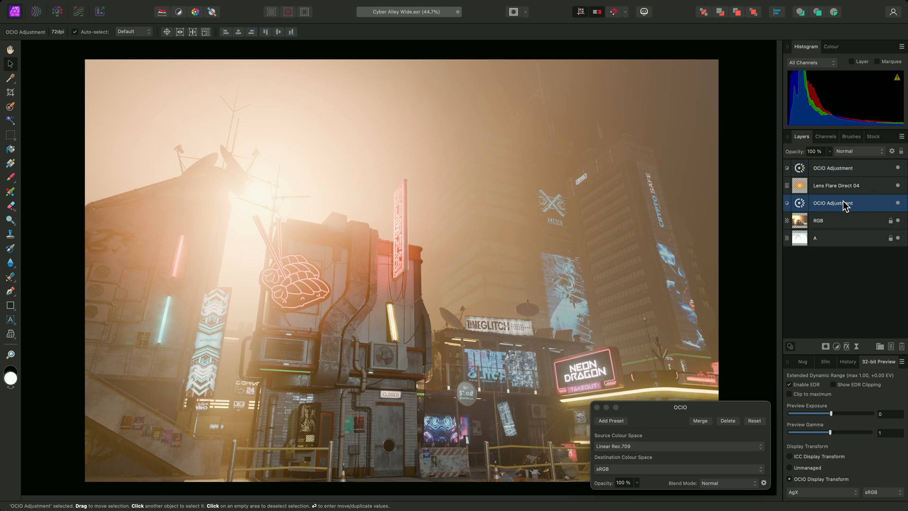
{"action": "mouse_move", "coordinate": [838, 199]}
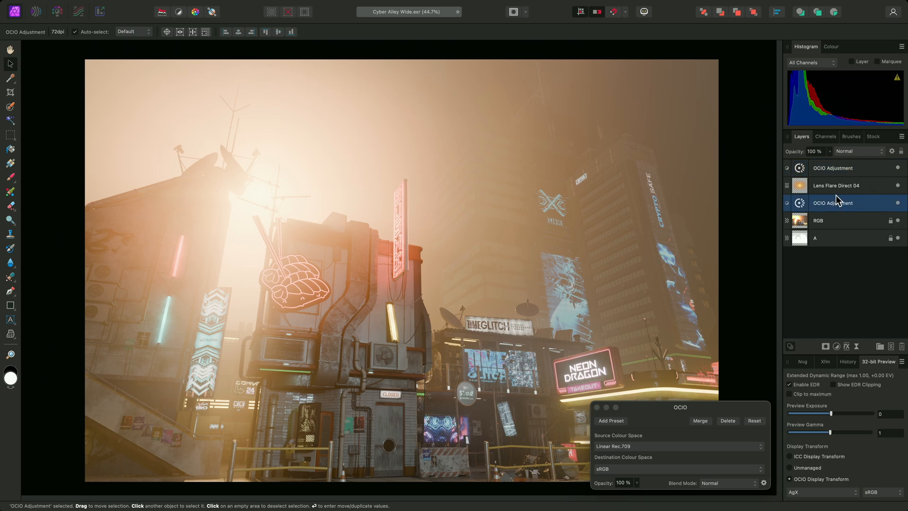
{"action": "left_click", "coordinate": [834, 169]}
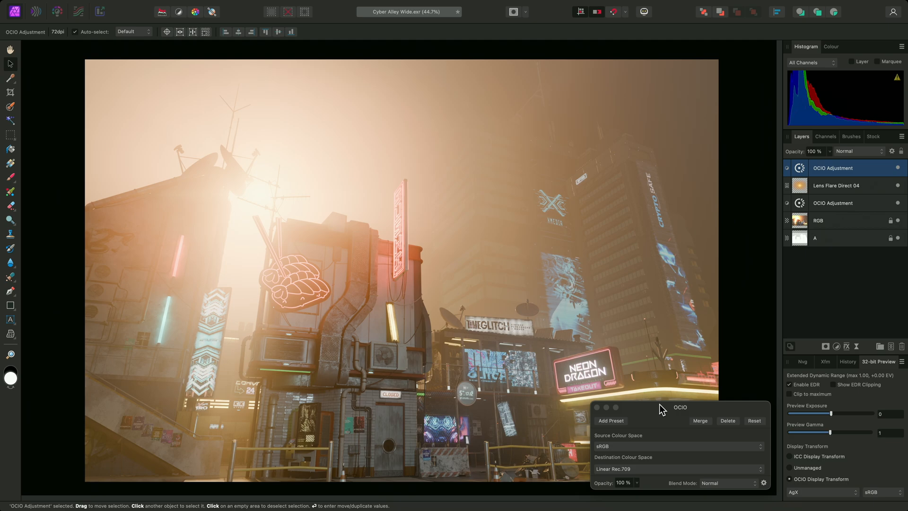
{"action": "mouse_move", "coordinate": [643, 474]}
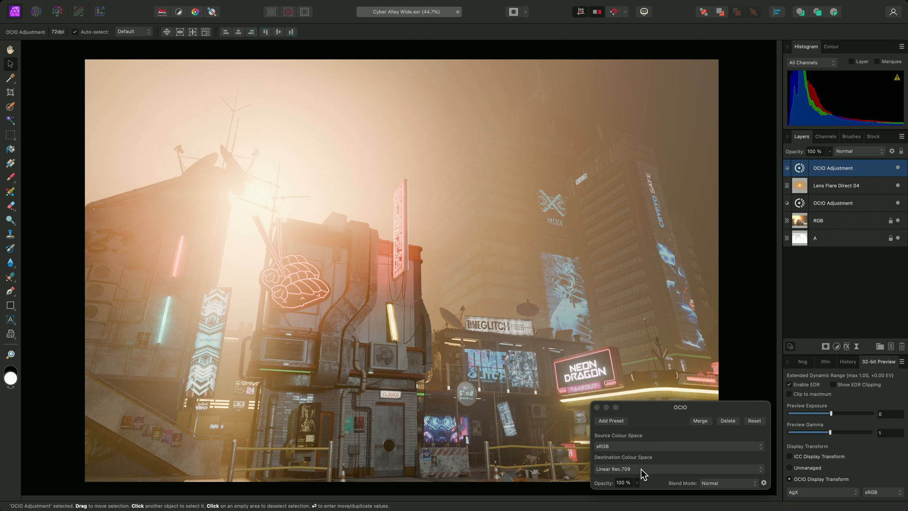
{"action": "scroll", "scroll_direction": "up", "scroll_amount": 3}
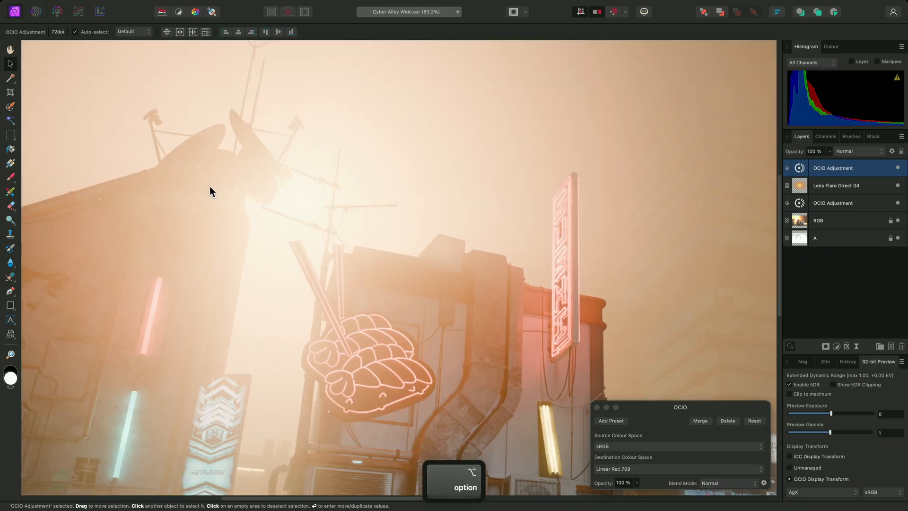
{"action": "left_click", "coordinate": [832, 202]}
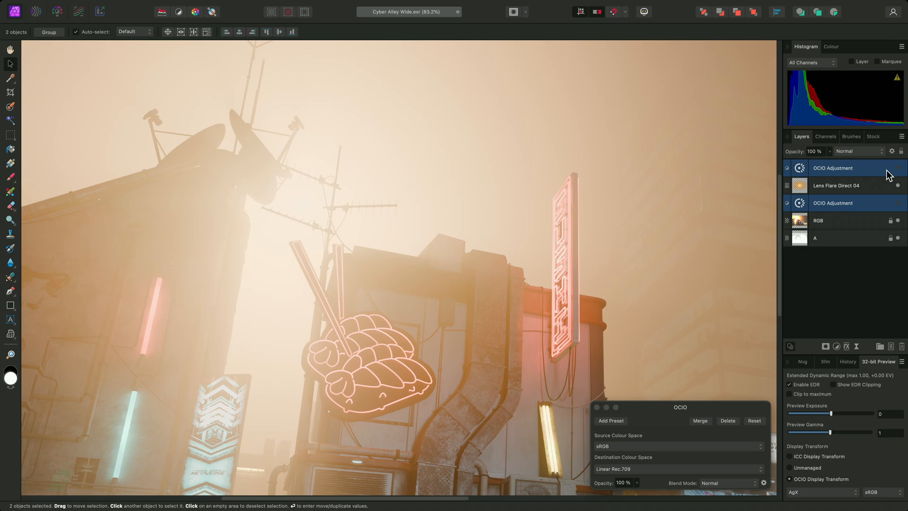
{"action": "mouse_move", "coordinate": [900, 174]}
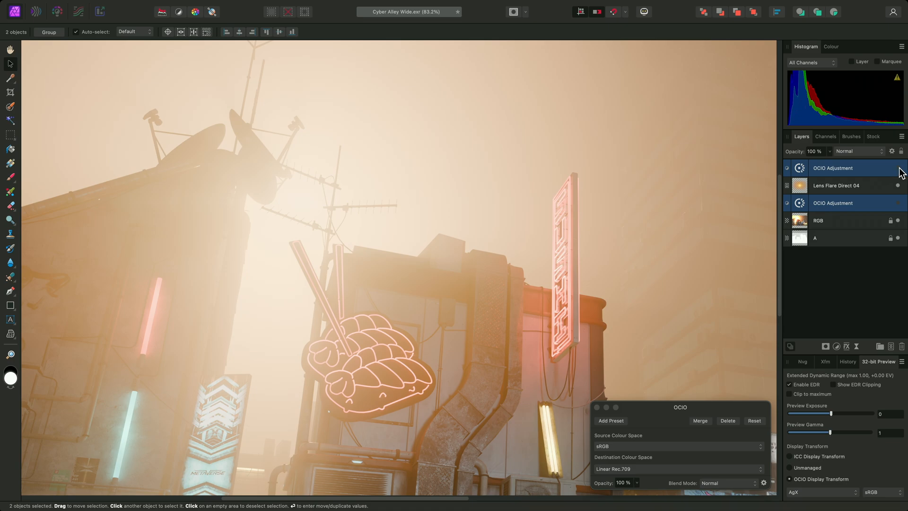
{"action": "left_click", "coordinate": [898, 169]}
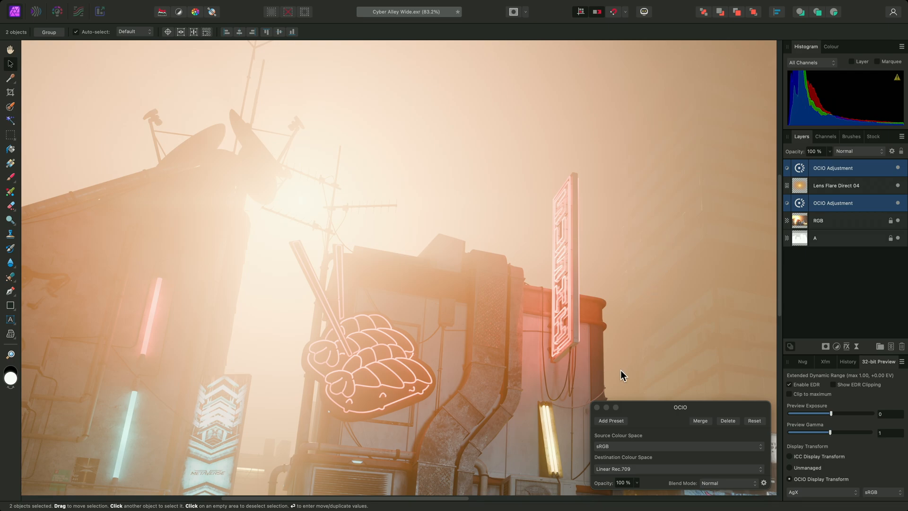
{"action": "key", "text": "cmd+0"}
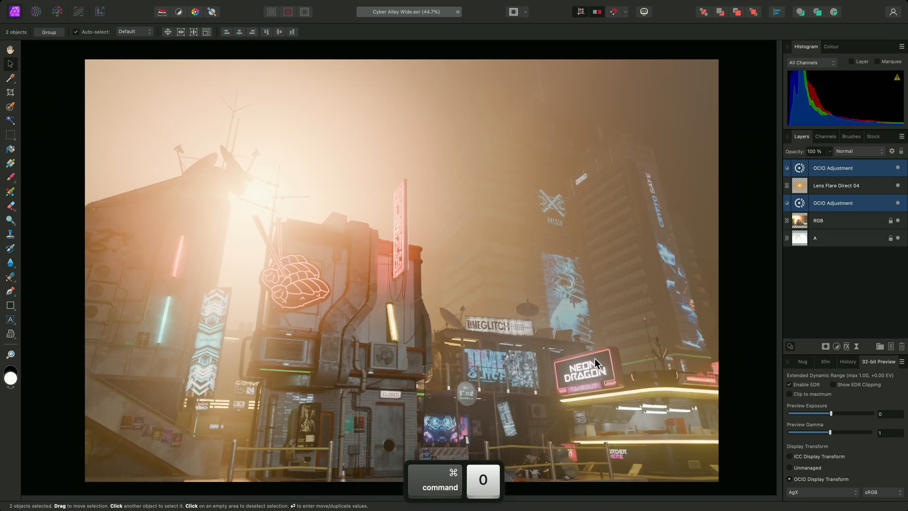
- View the whole flared alley render through AgX / sRGB, keeping the display transform unchanged
{"action": "key", "text": "h"}
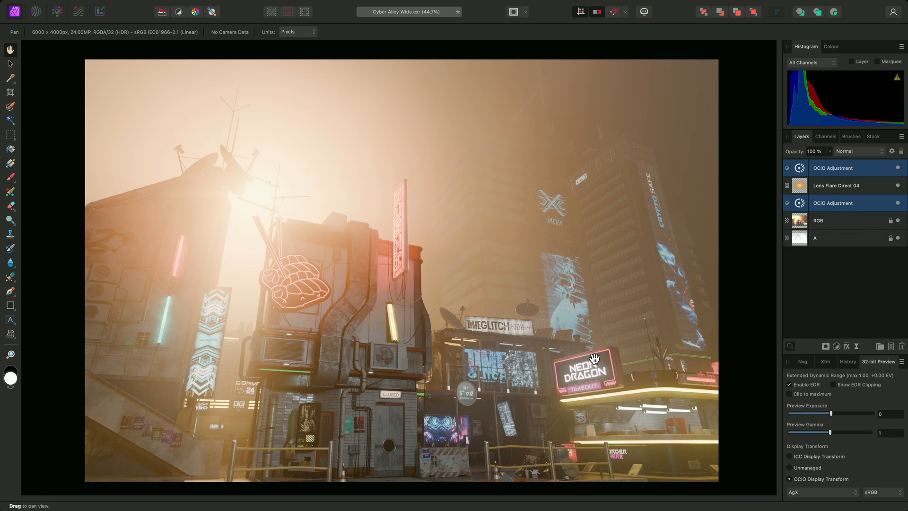
{"action": "mouse_move", "coordinate": [809, 499]}
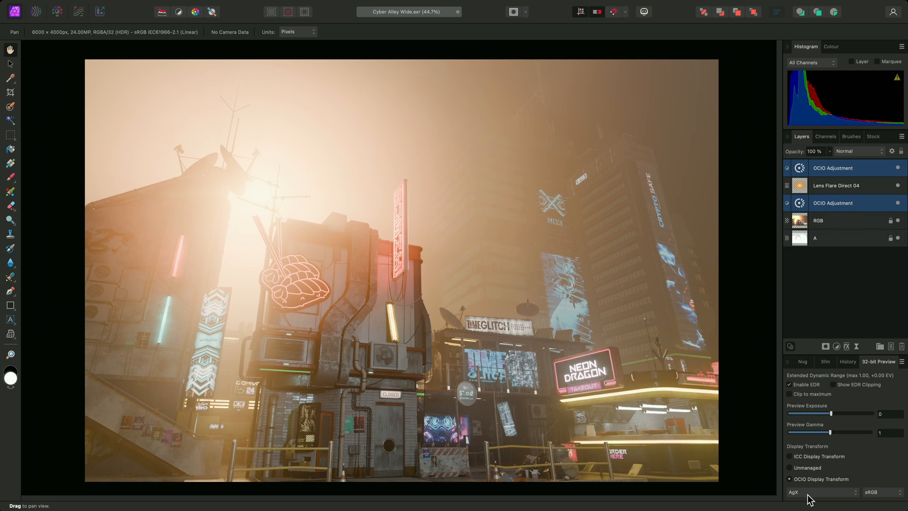
{"action": "mouse_move", "coordinate": [831, 487]}
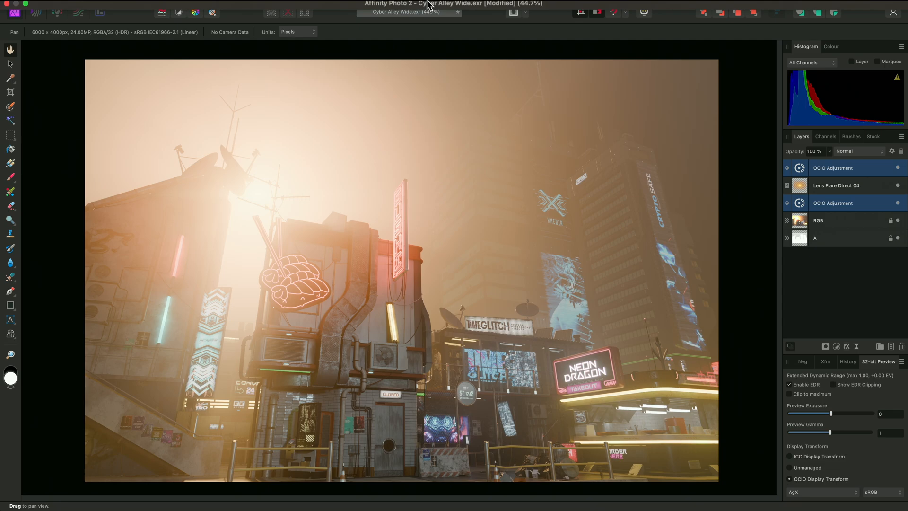
{"action": "left_click", "coordinate": [87, 6]}
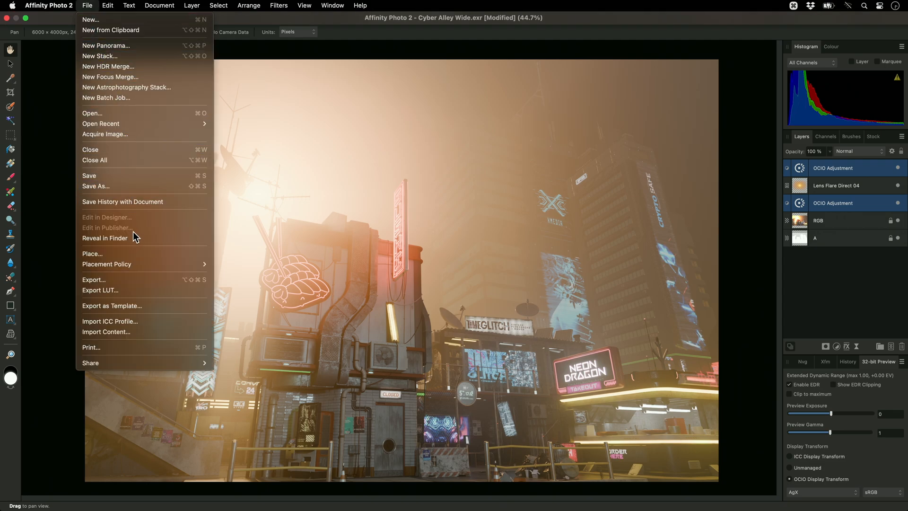
{"action": "left_click", "coordinate": [93, 280]}
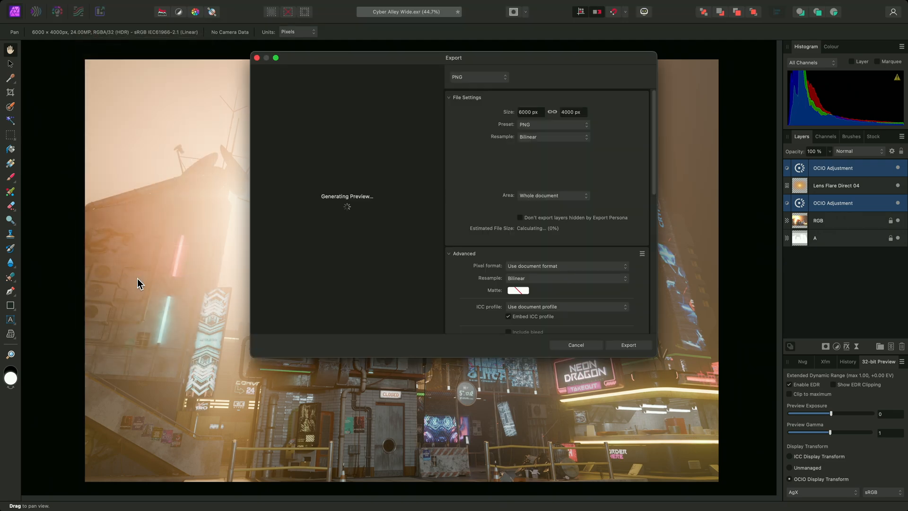
{"action": "left_click", "coordinate": [478, 77]}
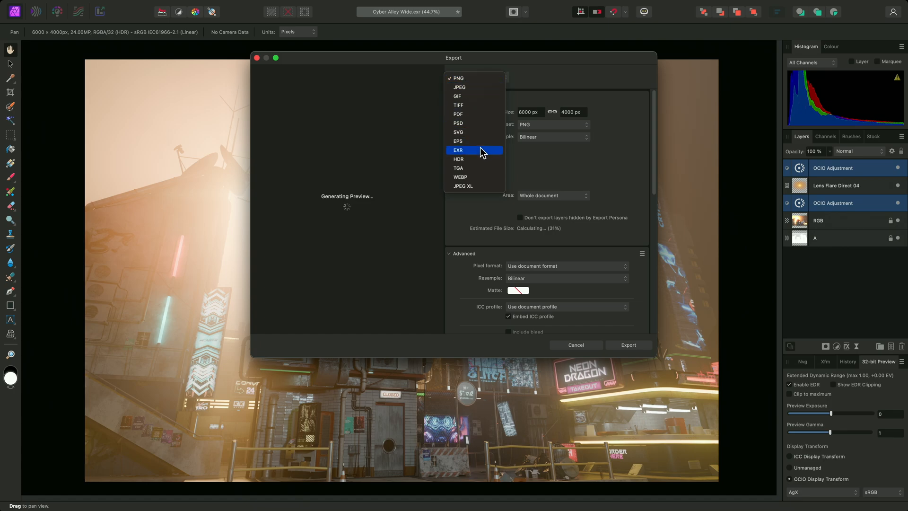
{"action": "left_click", "coordinate": [458, 151]}
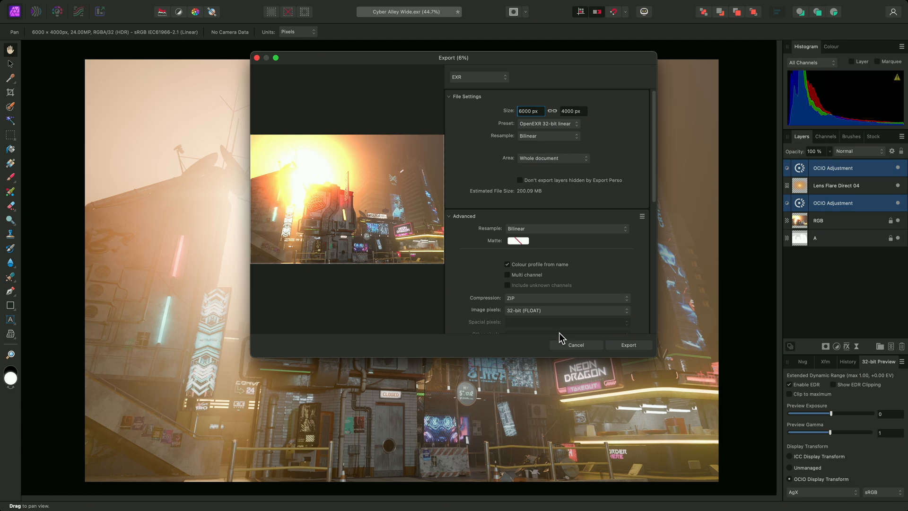
{"action": "left_click", "coordinate": [575, 344]}
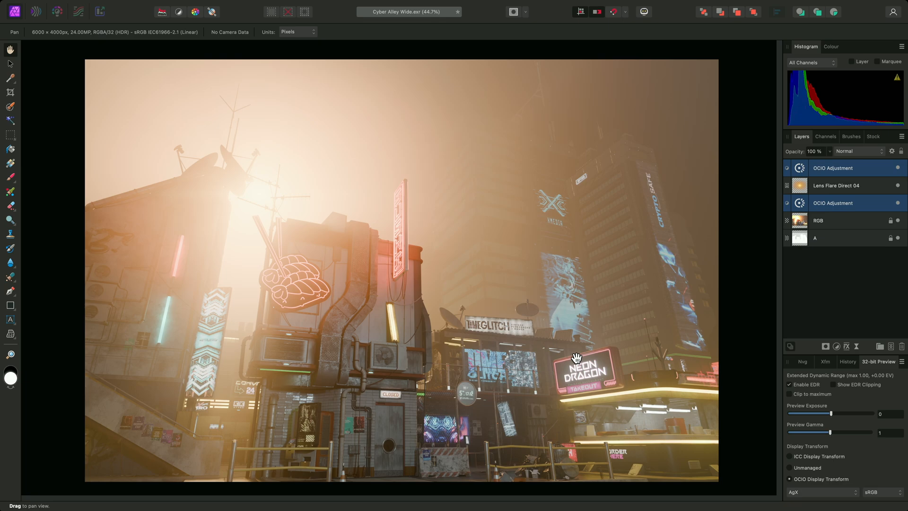
{"action": "mouse_move", "coordinate": [785, 447]}
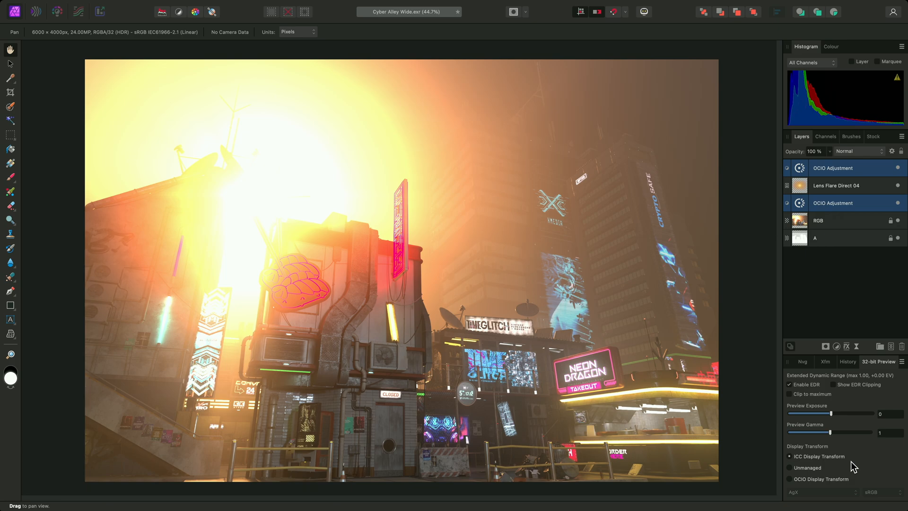
{"action": "mouse_move", "coordinate": [177, 42]}
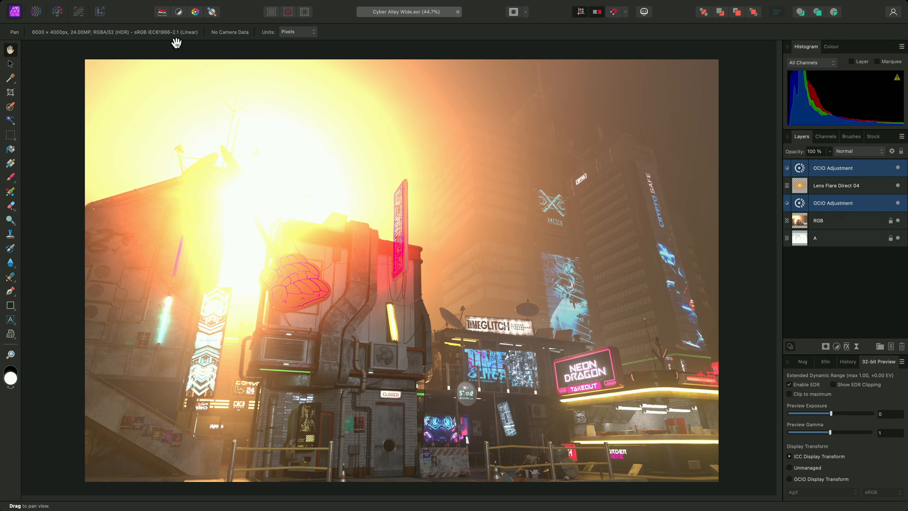
{"action": "mouse_move", "coordinate": [178, 39]}
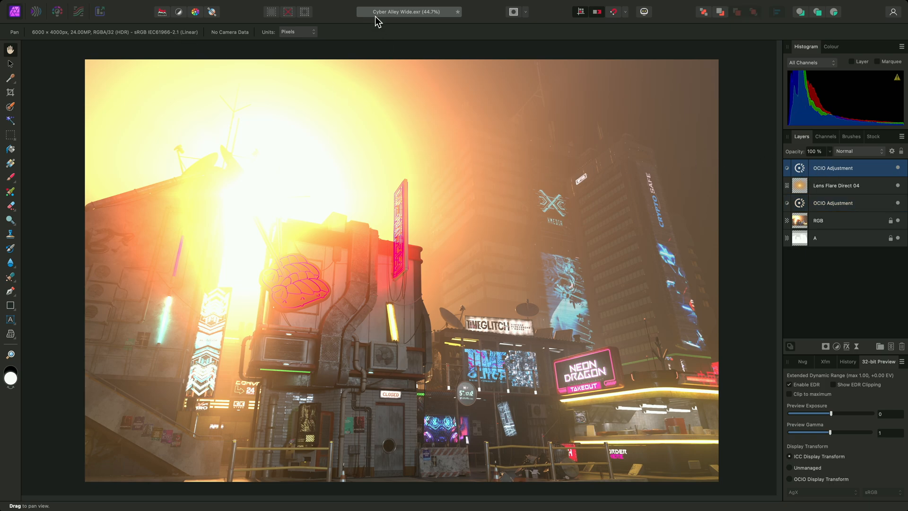
- Add a third OCIO adjustment on top converting Linear Rec.709 to AgX Base sRGB
{"action": "left_click", "coordinate": [192, 6]}
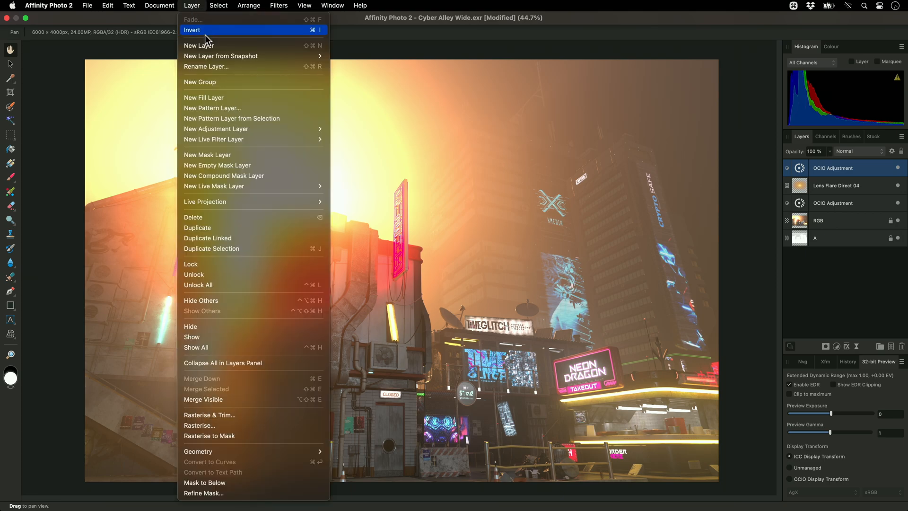
{"action": "mouse_move", "coordinate": [216, 129]}
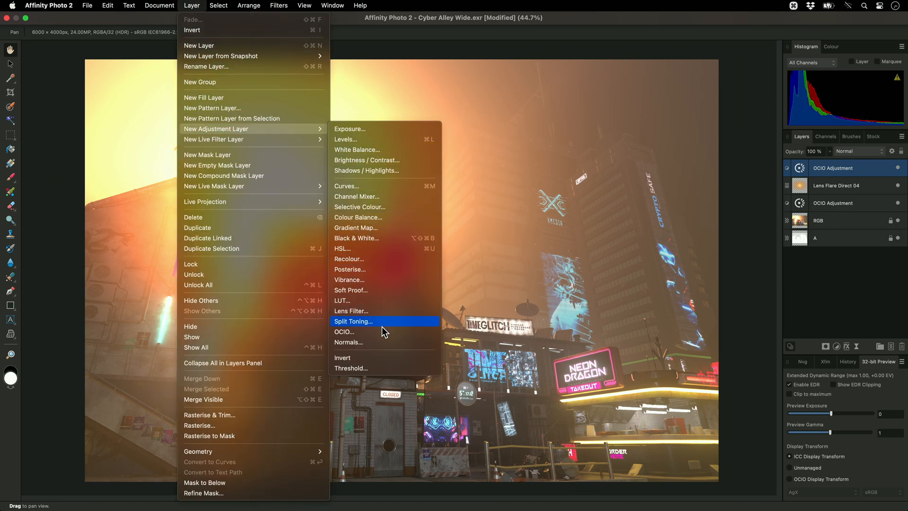
{"action": "left_click", "coordinate": [344, 331]}
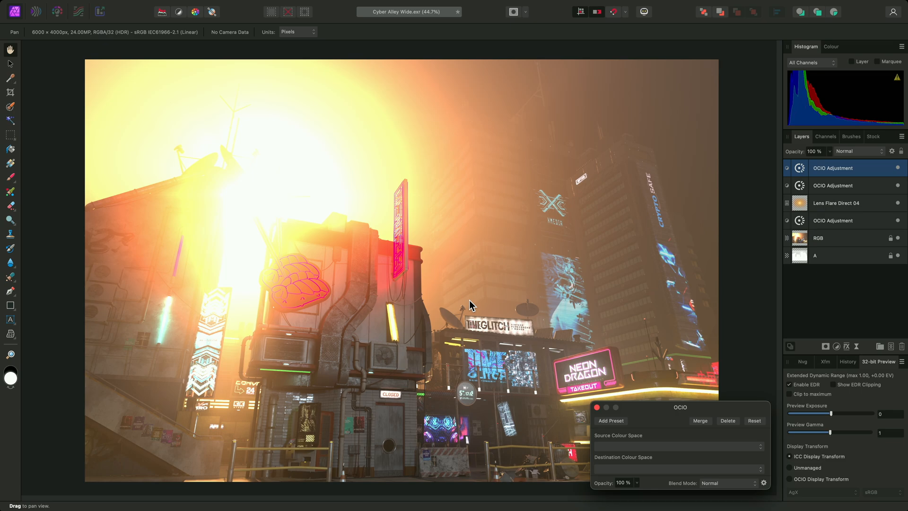
{"action": "left_click", "coordinate": [677, 445]}
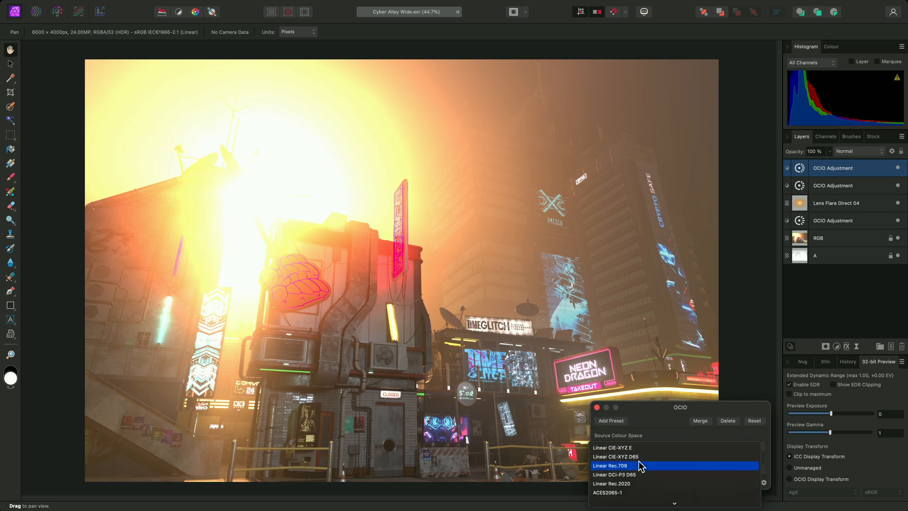
{"action": "left_click", "coordinate": [610, 465]}
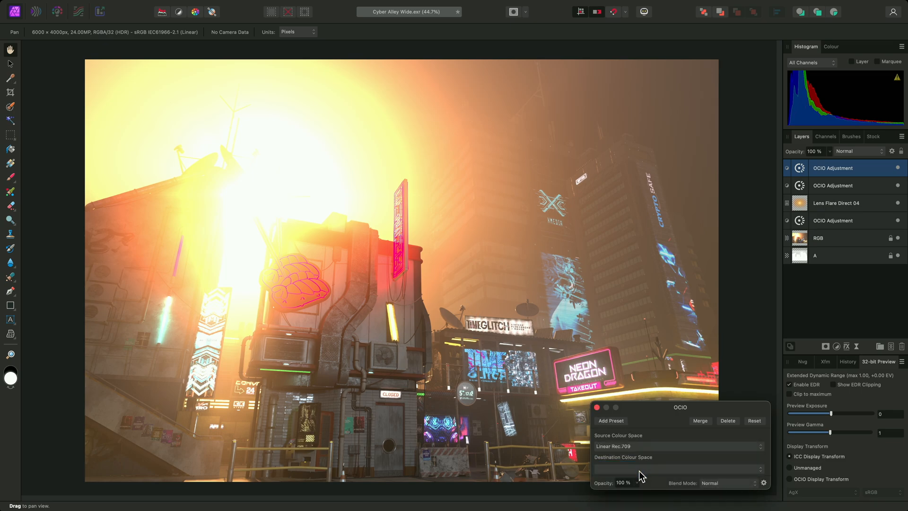
{"action": "left_click", "coordinate": [677, 468]}
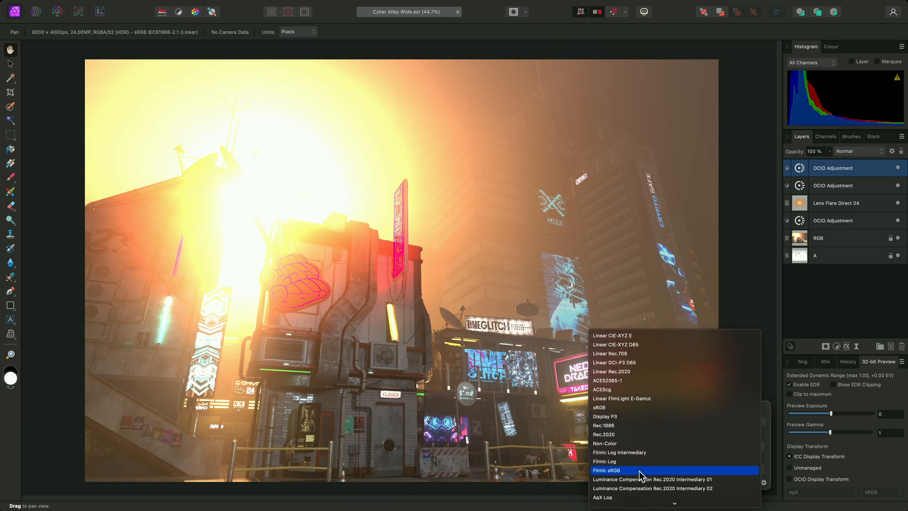
{"action": "scroll", "scroll_direction": "down", "scroll_amount": 3}
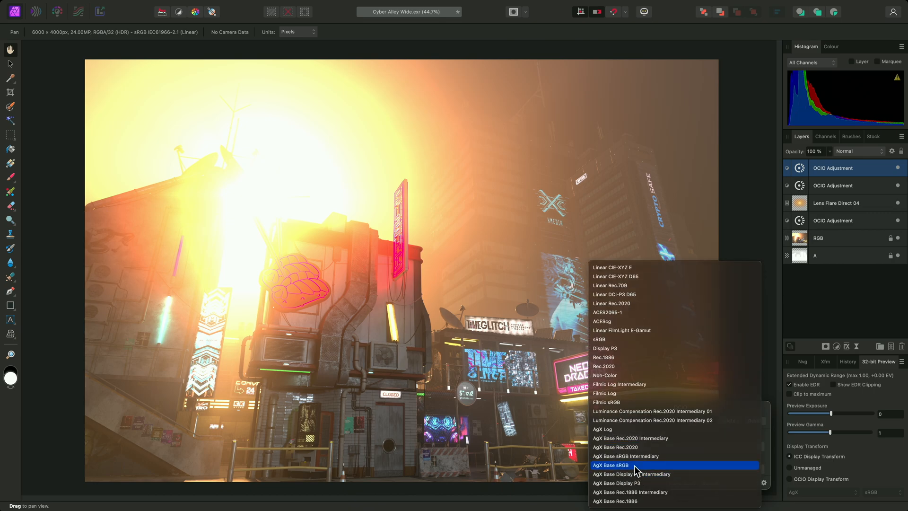
{"action": "left_click", "coordinate": [611, 465]}
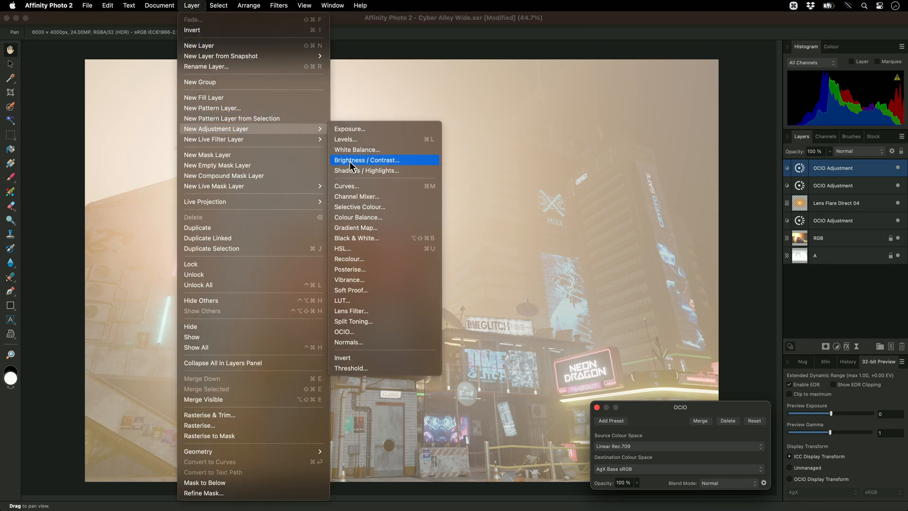
- Add a fourth OCIO adjustment converting sRGB to Linear Rec.709 to bake in the AgX look
{"action": "left_click", "coordinate": [367, 160]}
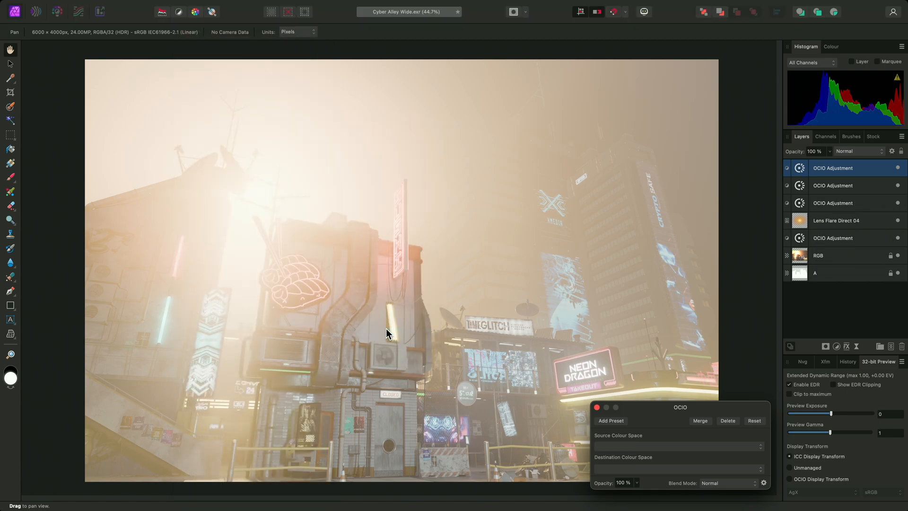
{"action": "left_click", "coordinate": [677, 445]}
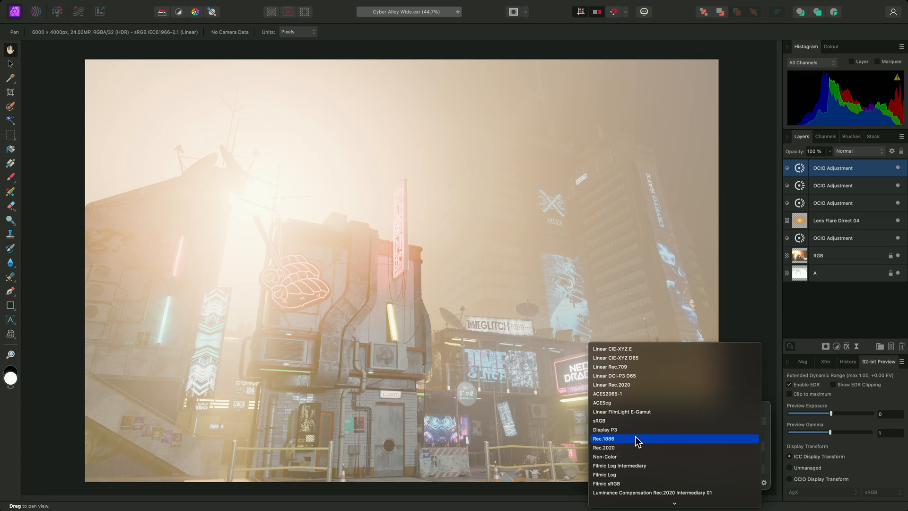
{"action": "left_click", "coordinate": [605, 438]}
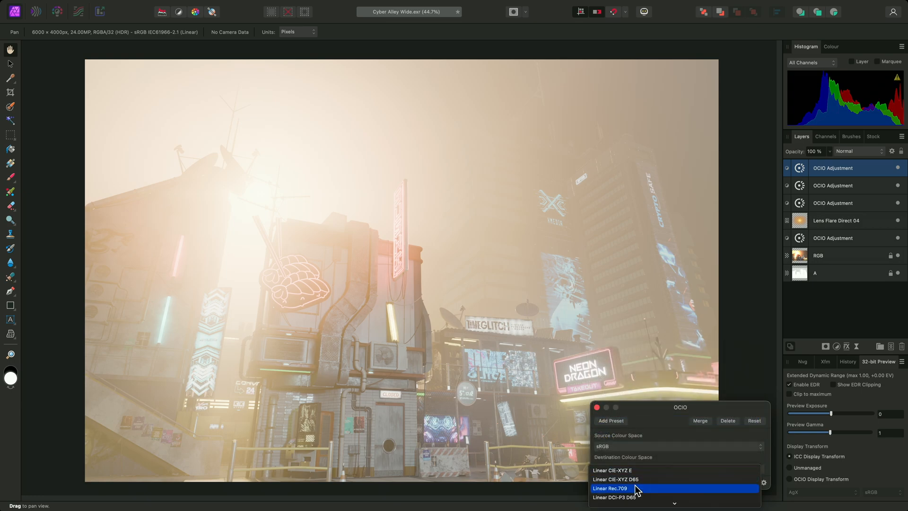
{"action": "left_click", "coordinate": [610, 488]}
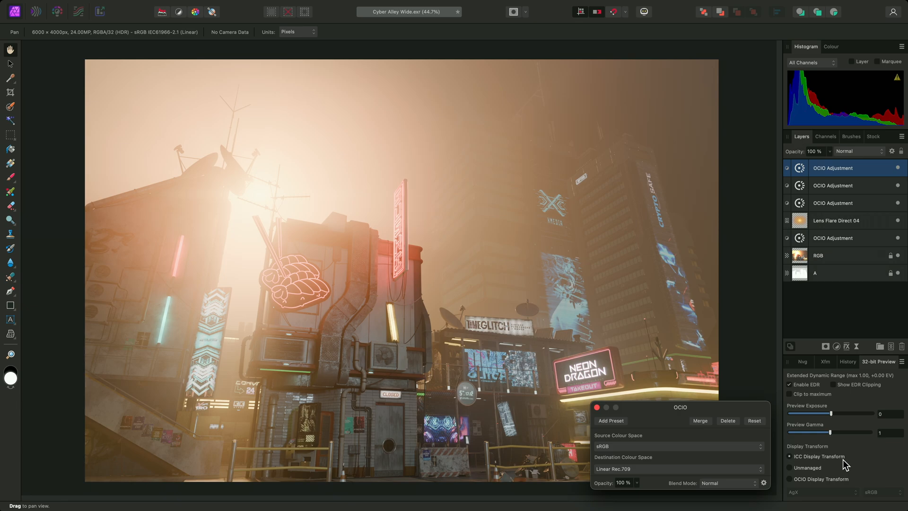
{"action": "mouse_move", "coordinate": [728, 457]}
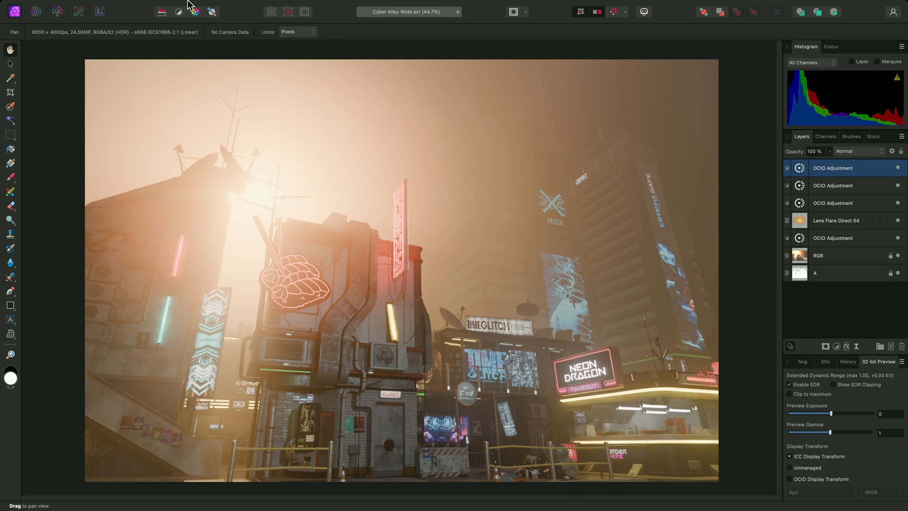
- Start an export of the image with JPEG chosen as the output format at best quality
{"action": "left_click", "coordinate": [87, 6]}
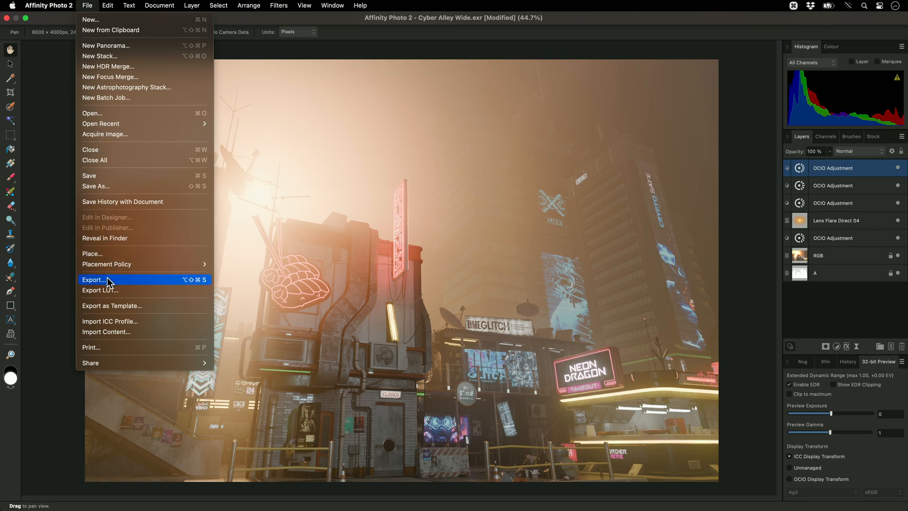
{"action": "left_click", "coordinate": [94, 280]}
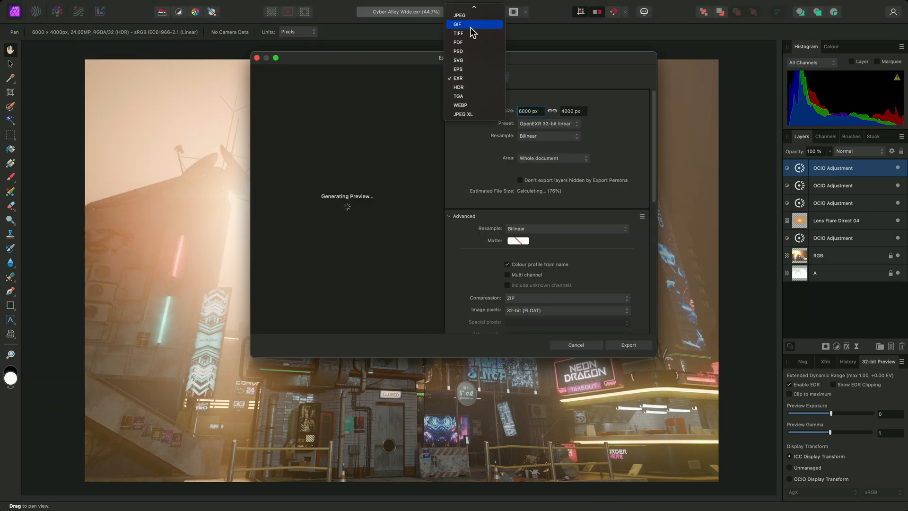
{"action": "left_click", "coordinate": [459, 16]}
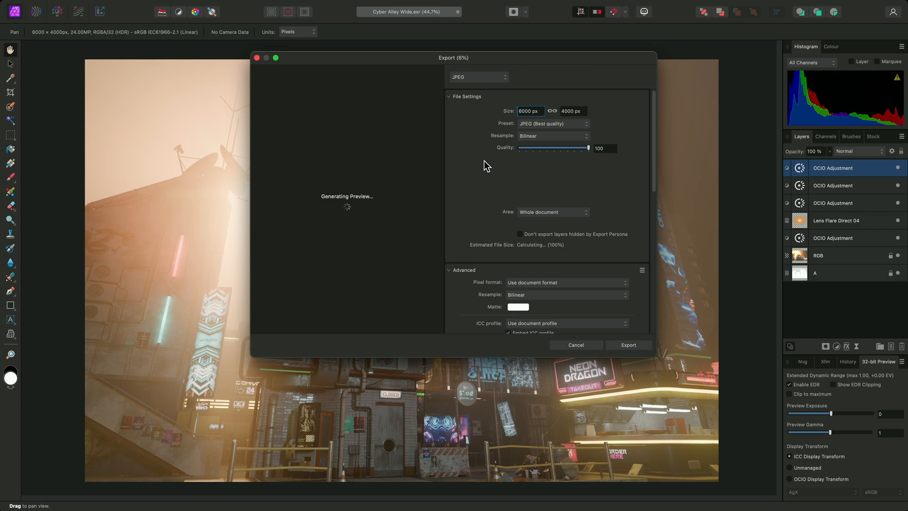